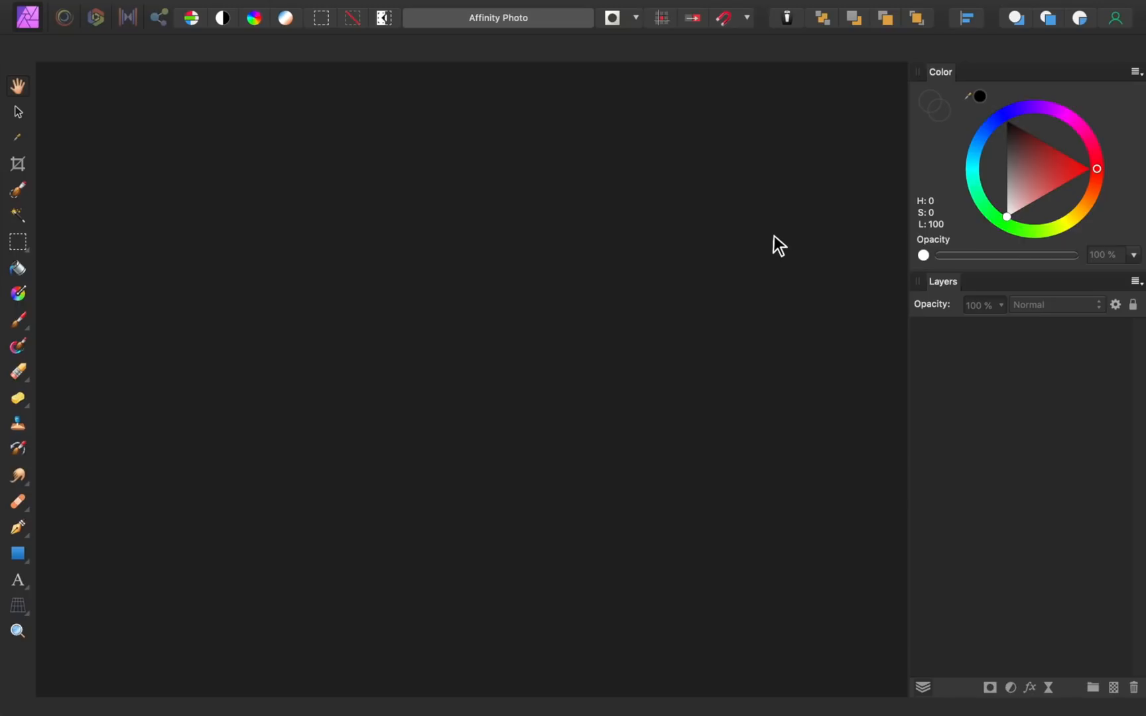
# Create a new blank 1000 × 1000 px document
pyautogui.press('cmd+n')
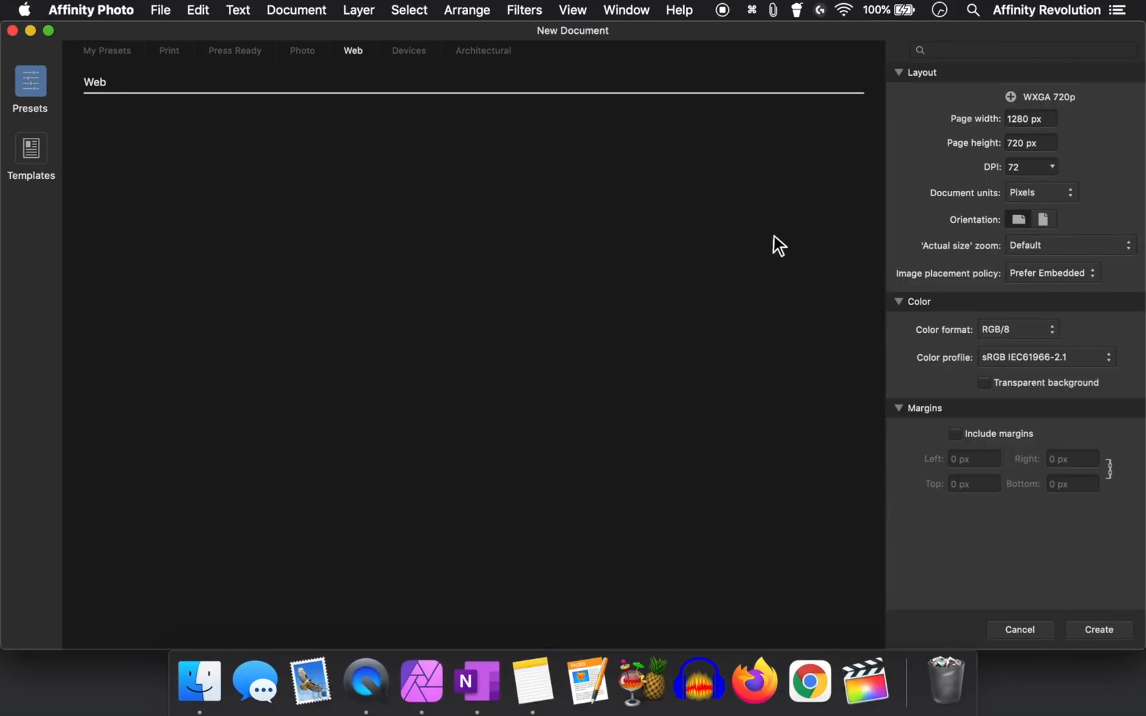
pyautogui.moveTo(971, 181)
pyautogui.write('1000')
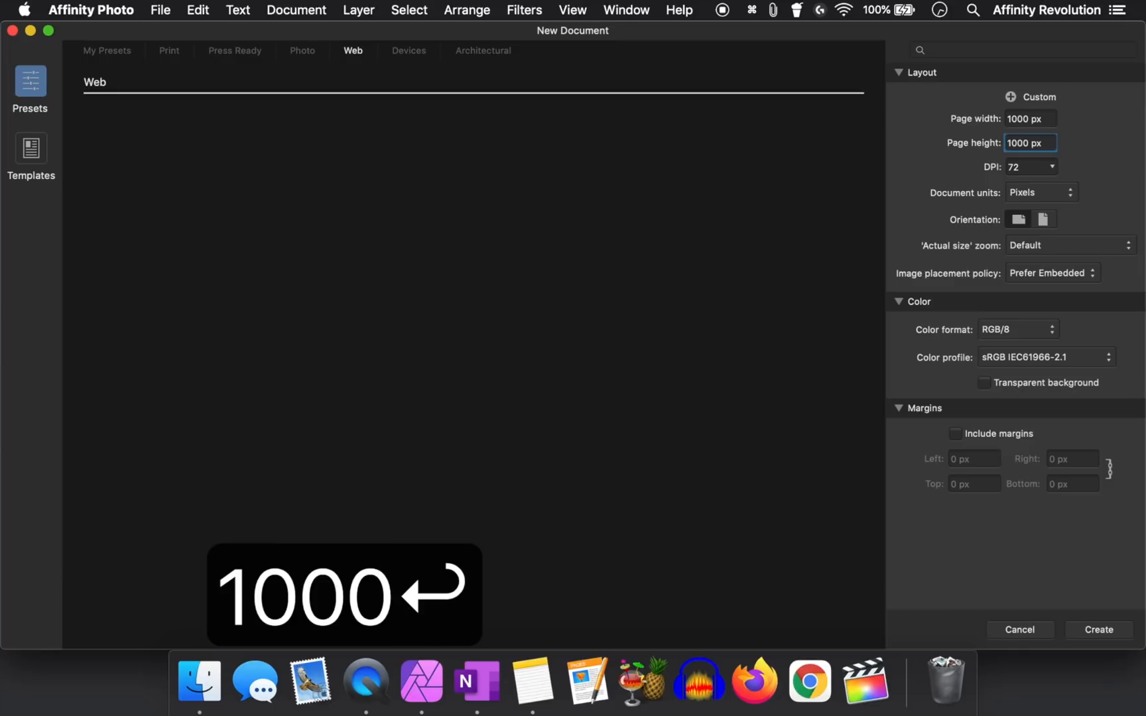
pyautogui.click(1097, 628)
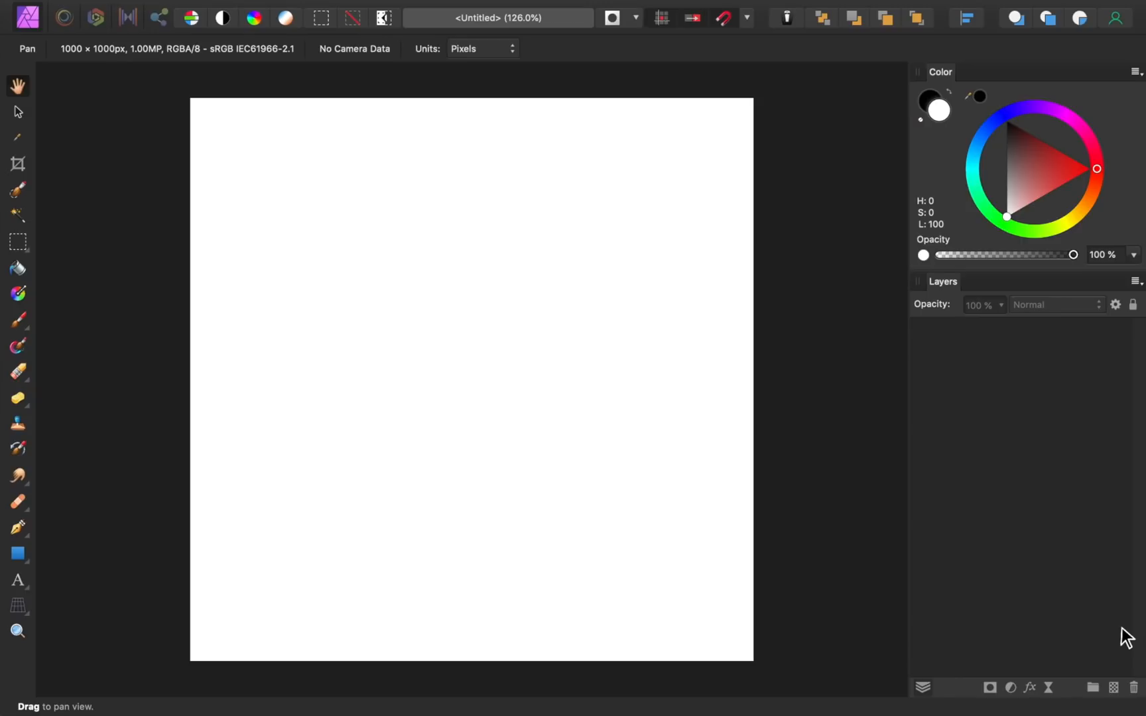
pyautogui.moveTo(1027, 610)
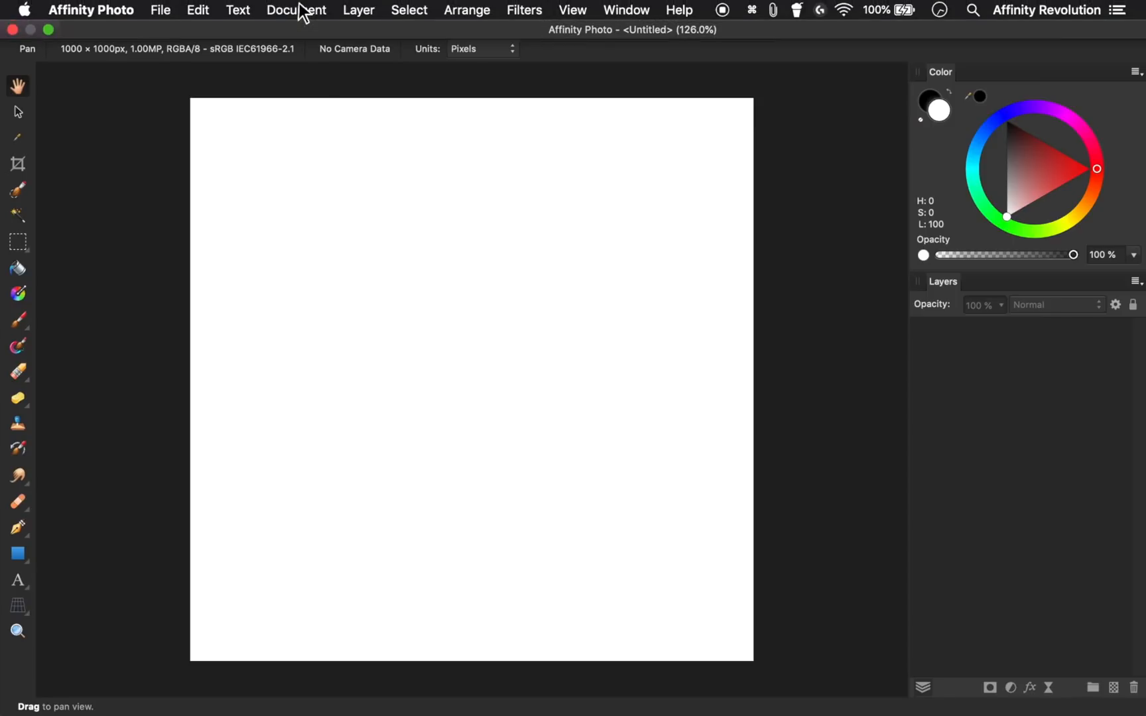
# Place Heart.png and Love Birds.png onto the canvas as separate layers via File > Place
pyautogui.click(161, 9)
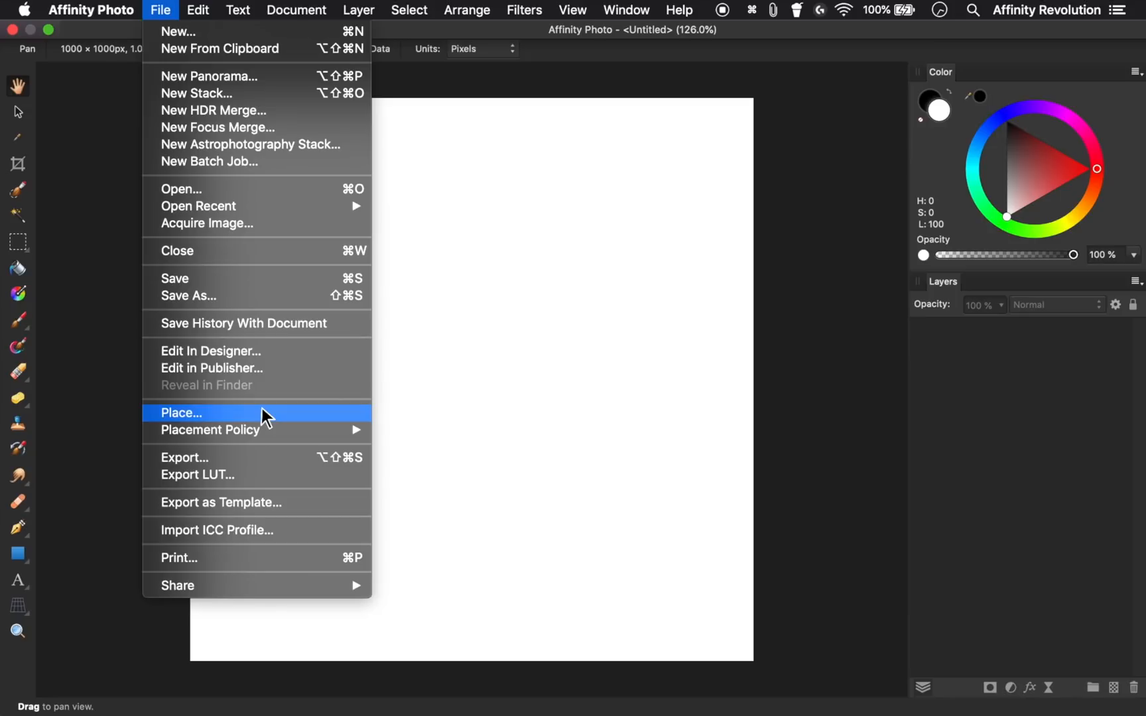
pyautogui.click(180, 413)
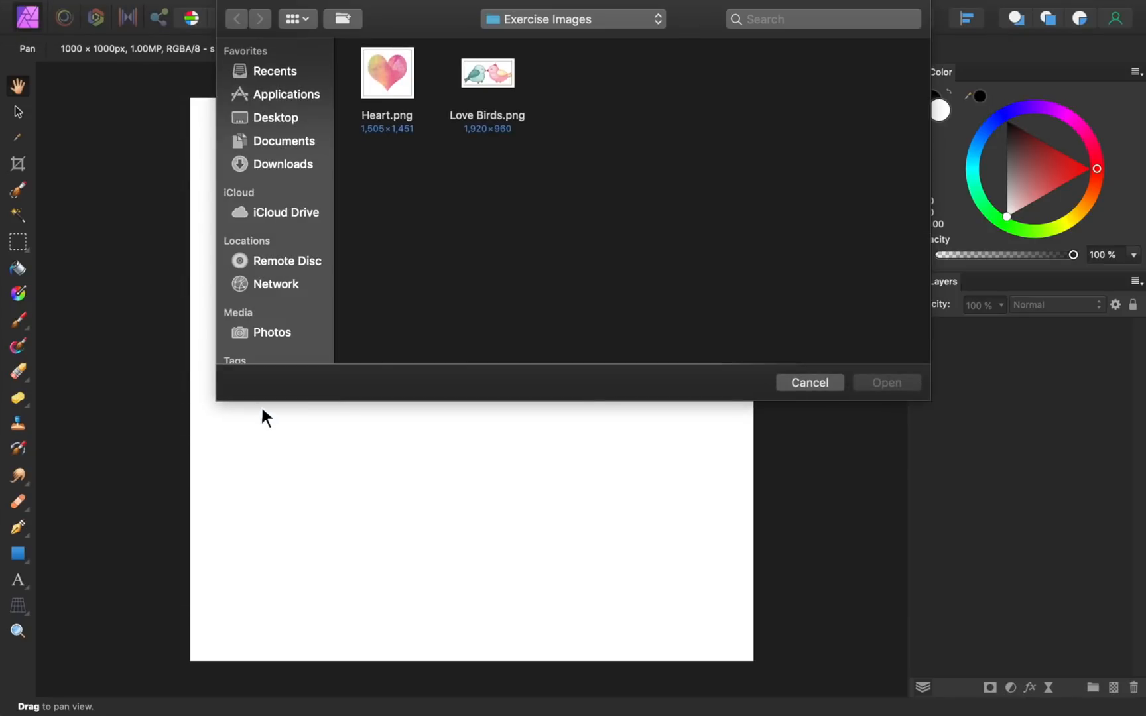
pyautogui.moveTo(377, 174)
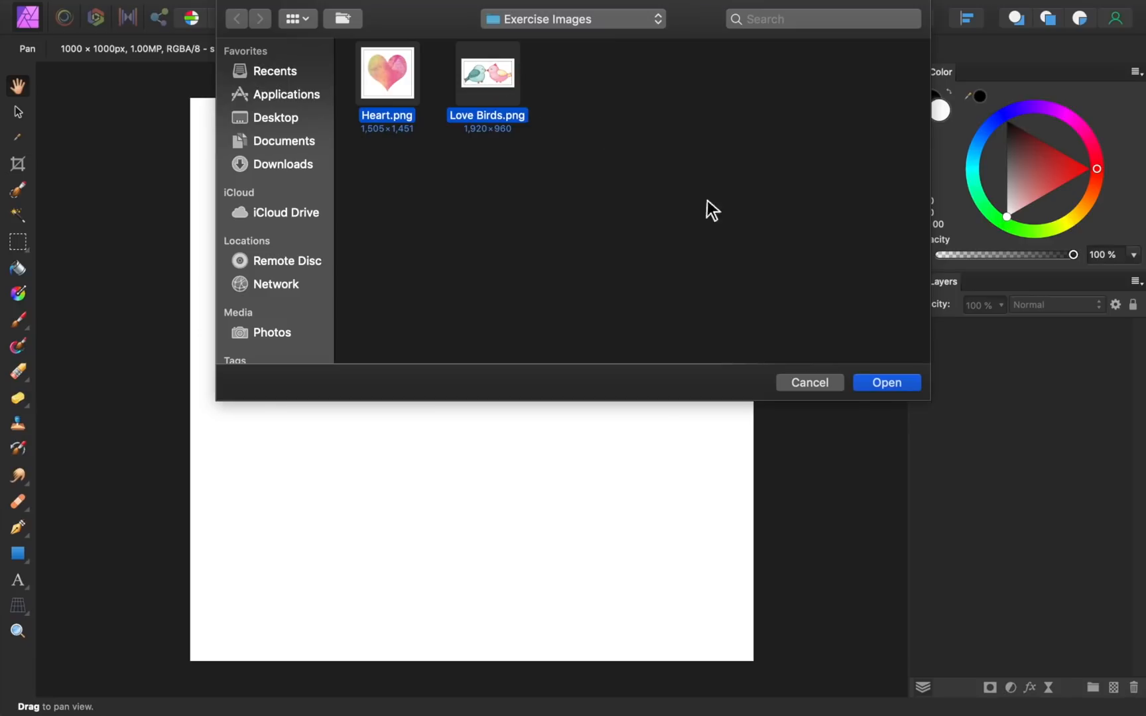
pyautogui.click(885, 382)
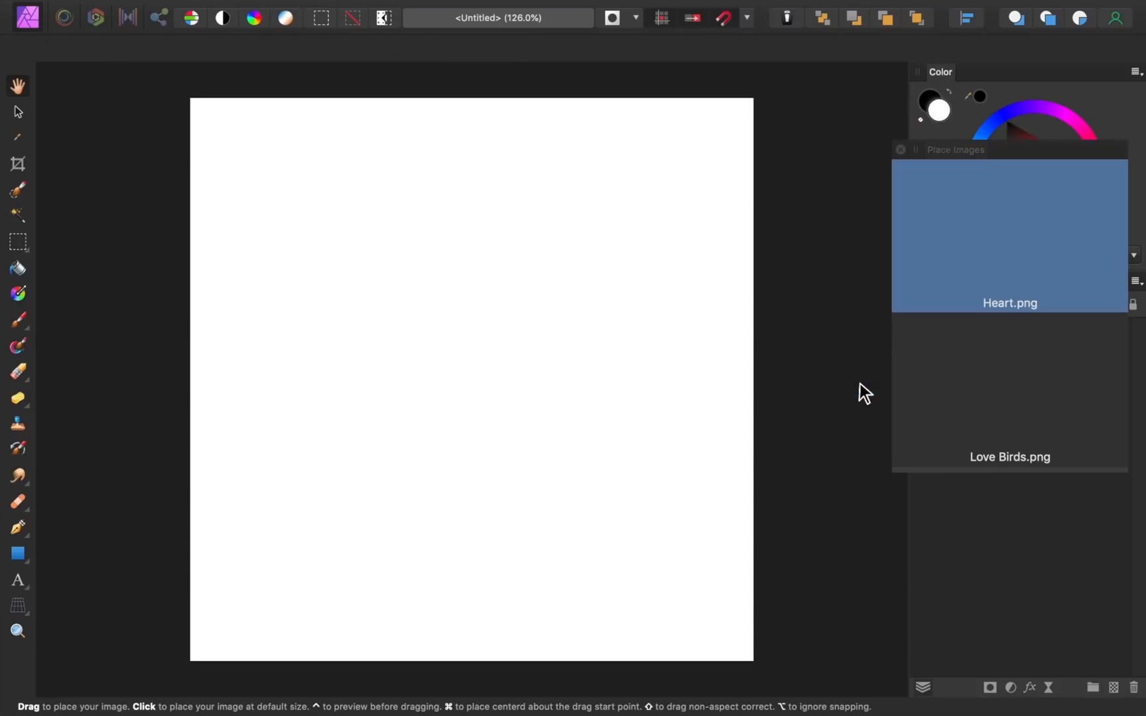
pyautogui.moveTo(459, 300)
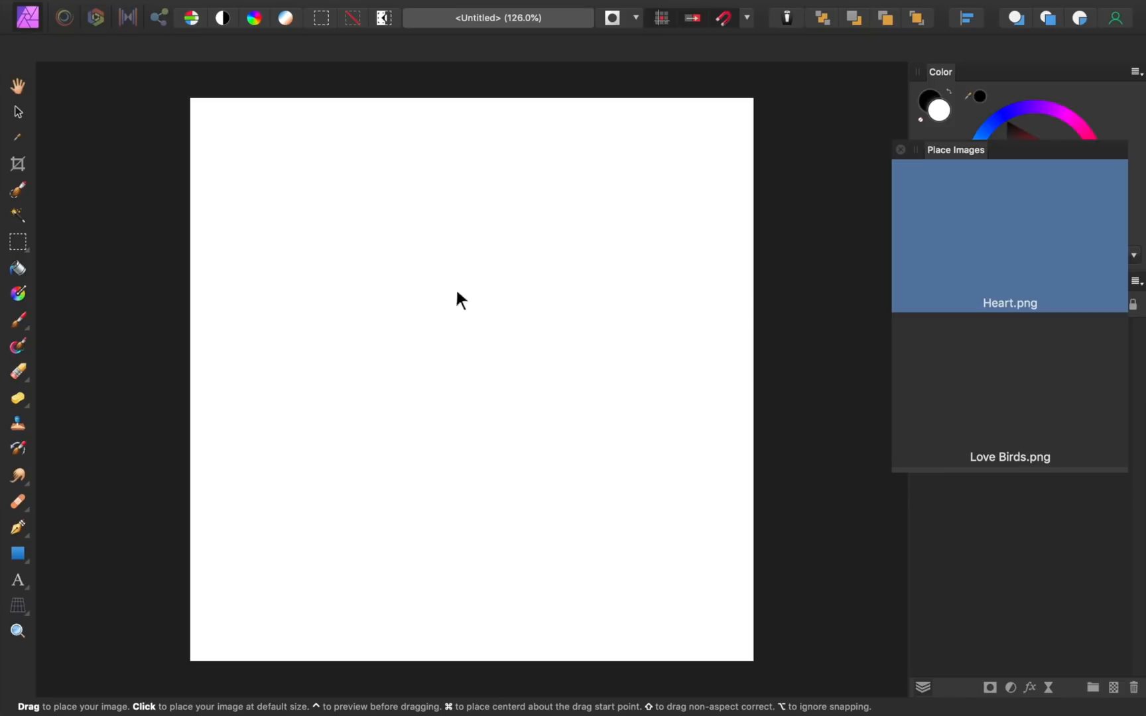
pyautogui.click(324, 242)
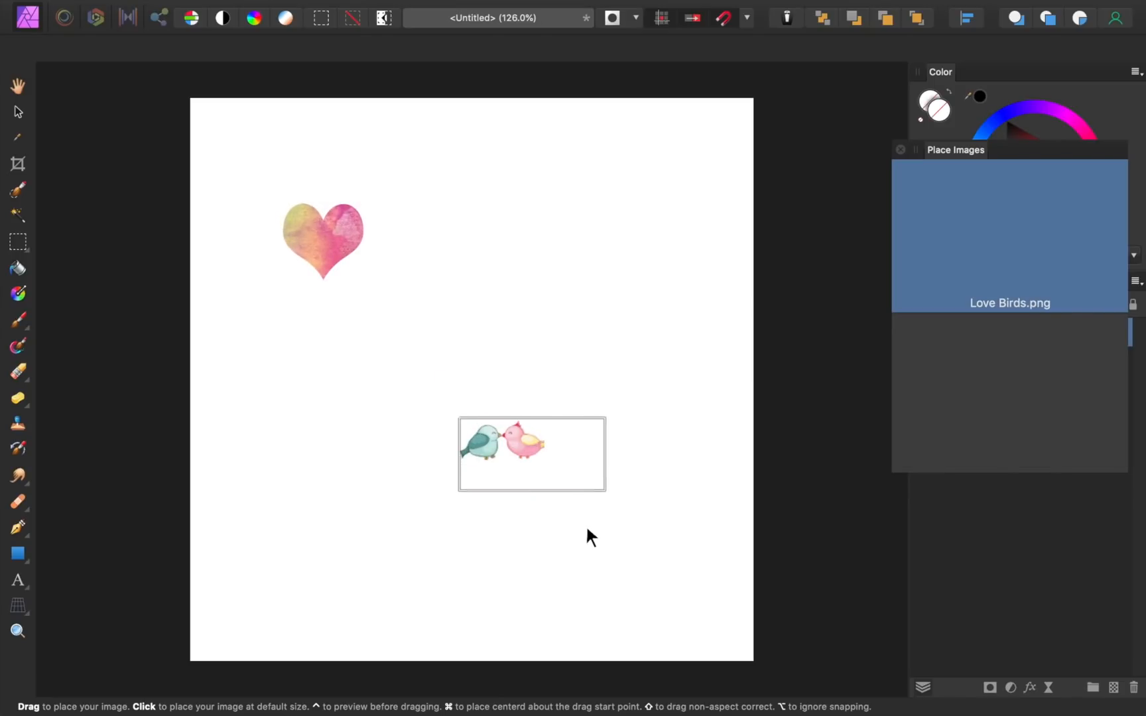
pyautogui.click(532, 454)
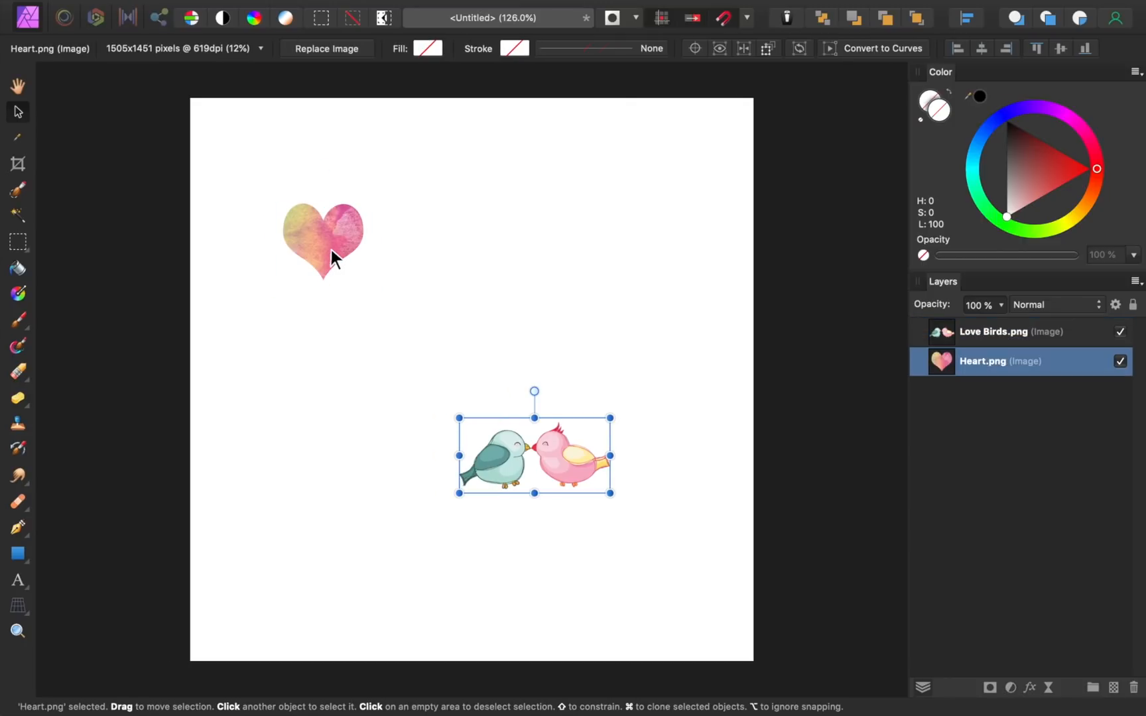
# Duplicate the heart twice and select the love birds to spread copies across the canvas
pyautogui.click(324, 241)
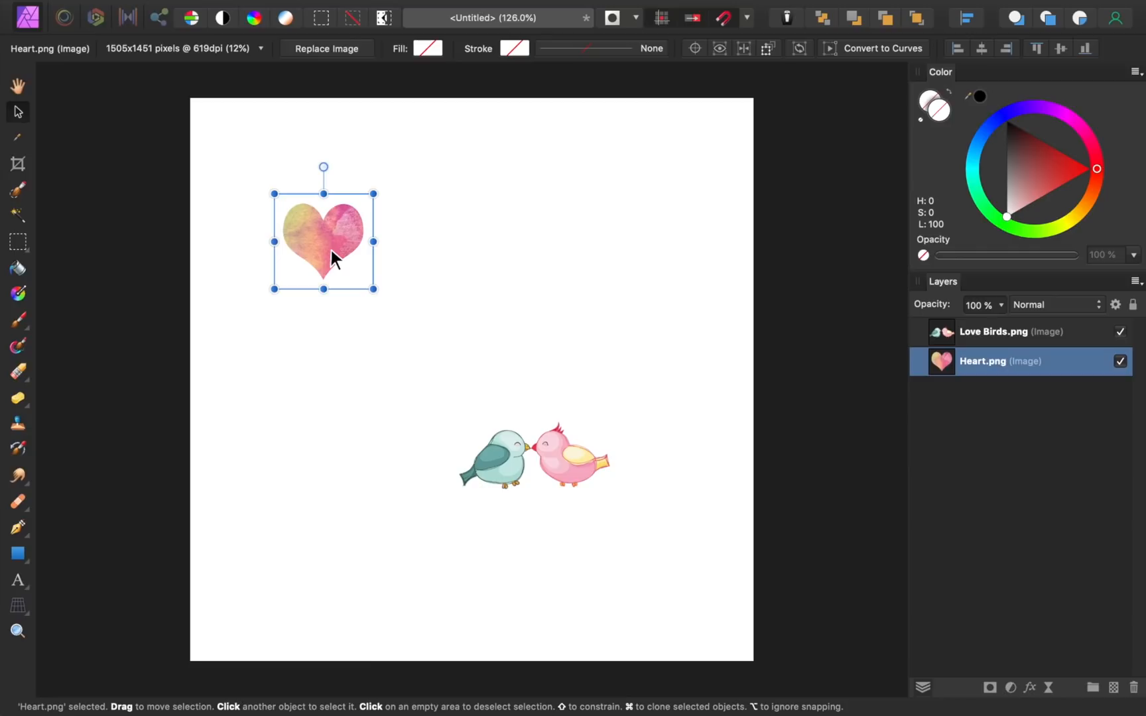
pyautogui.press('cmd+j')
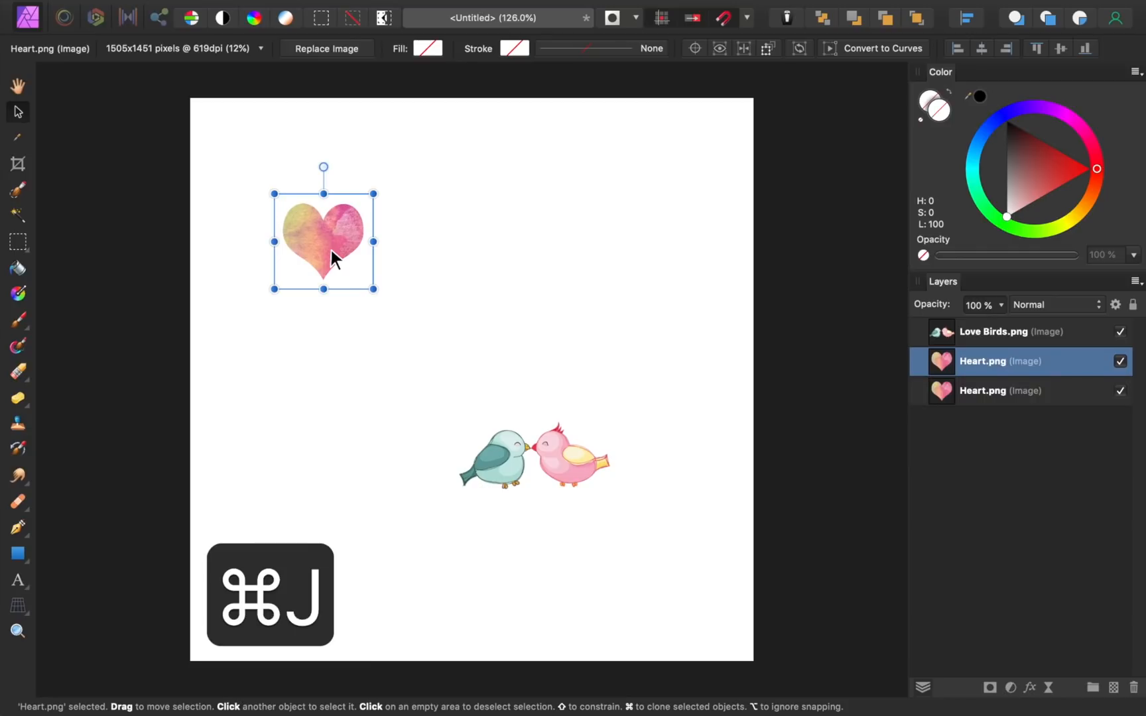
pyautogui.press('cmd+j')
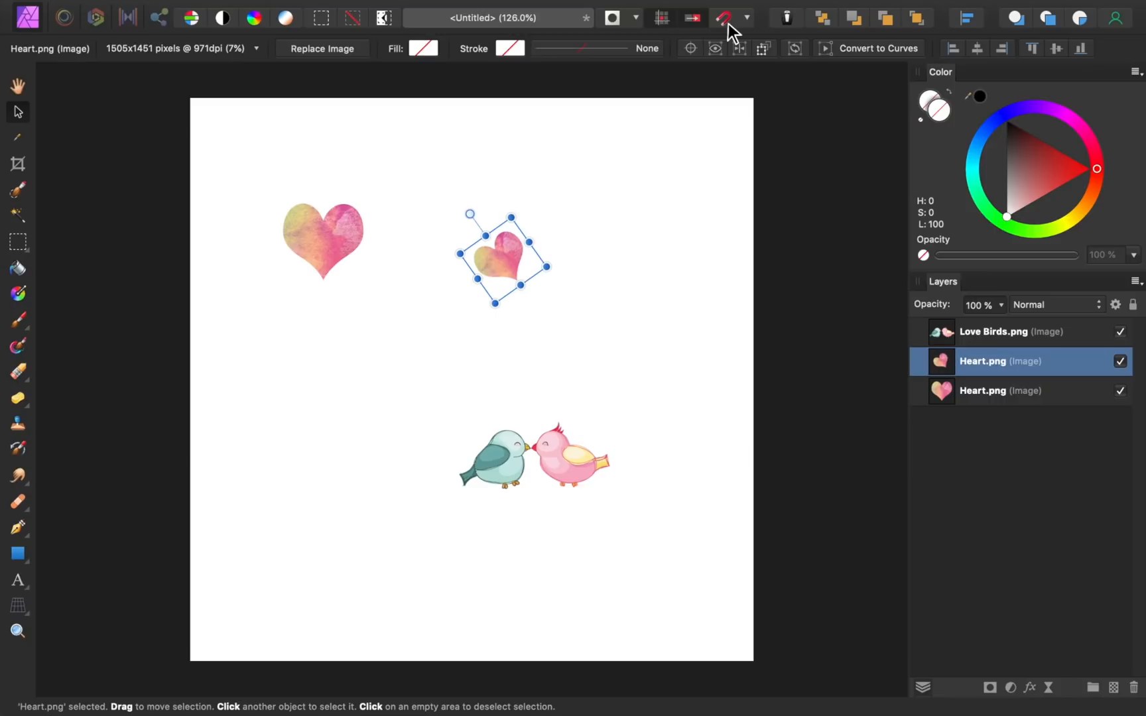
pyautogui.click(533, 454)
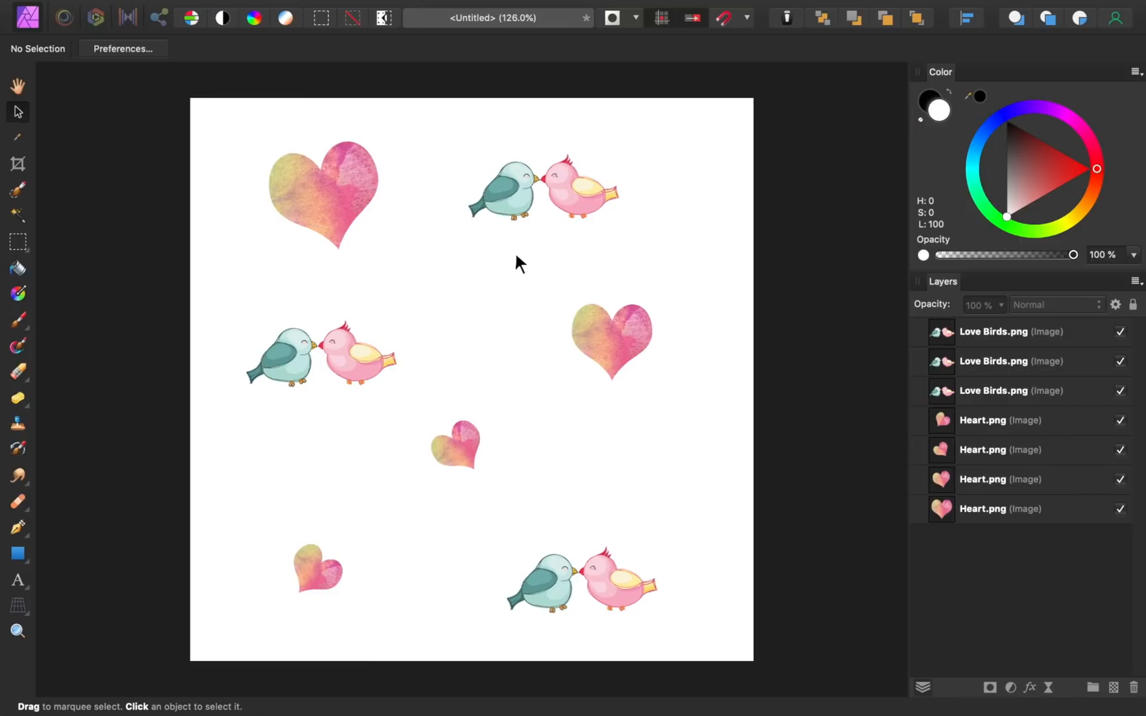
pyautogui.moveTo(371, 365)
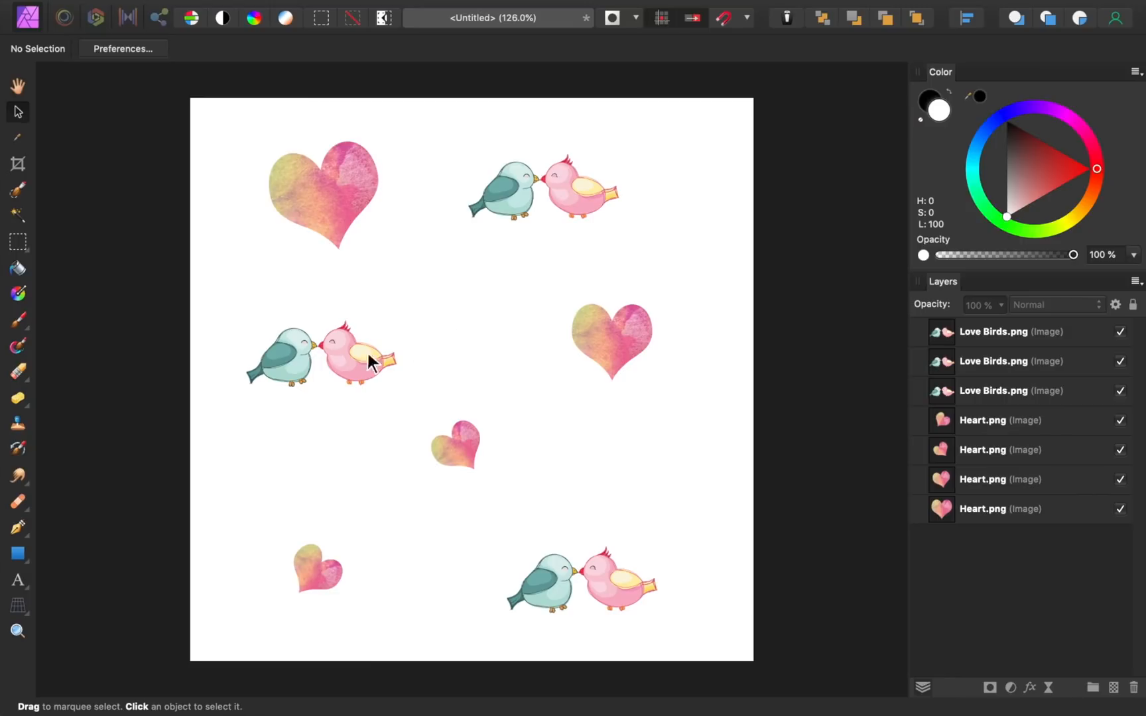
# Select the left love-bird pair and show the Transform panel via View > Studio
pyautogui.click(321, 355)
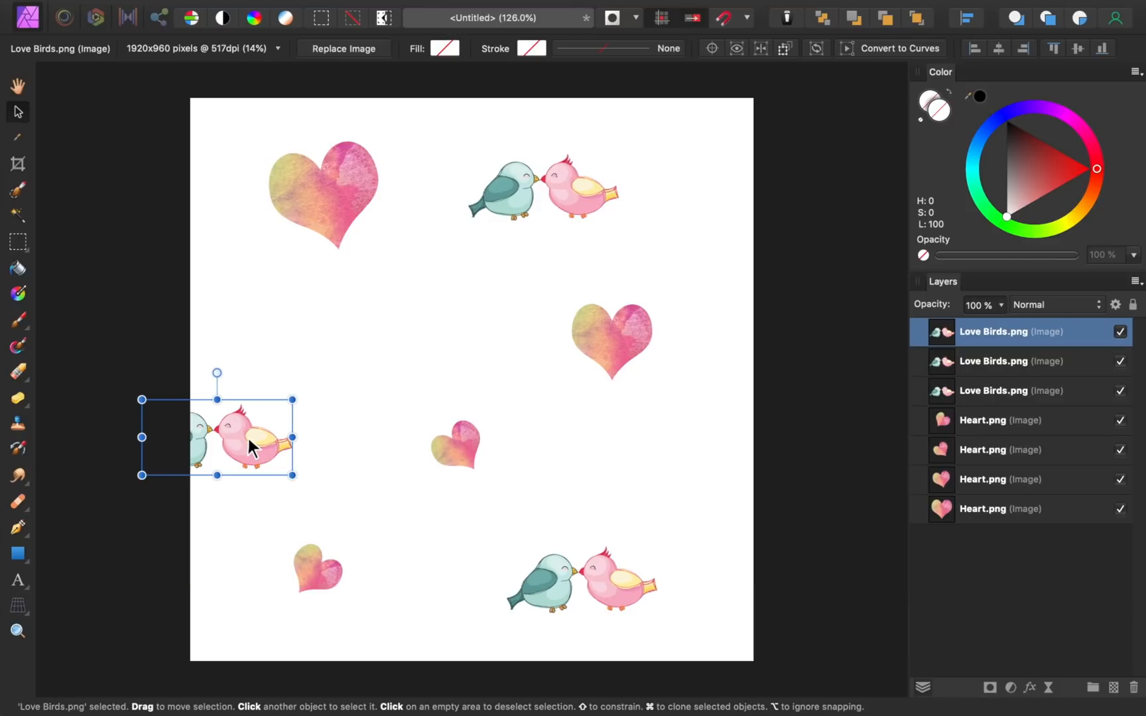
pyautogui.moveTo(391, 290)
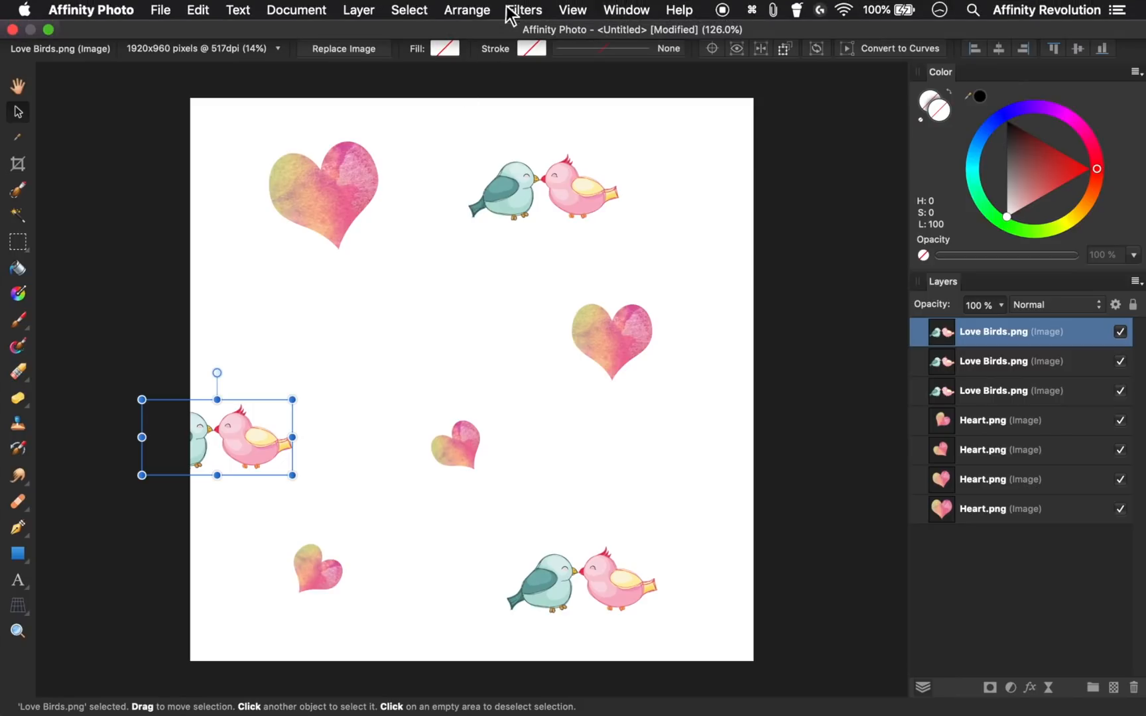
pyautogui.click(572, 10)
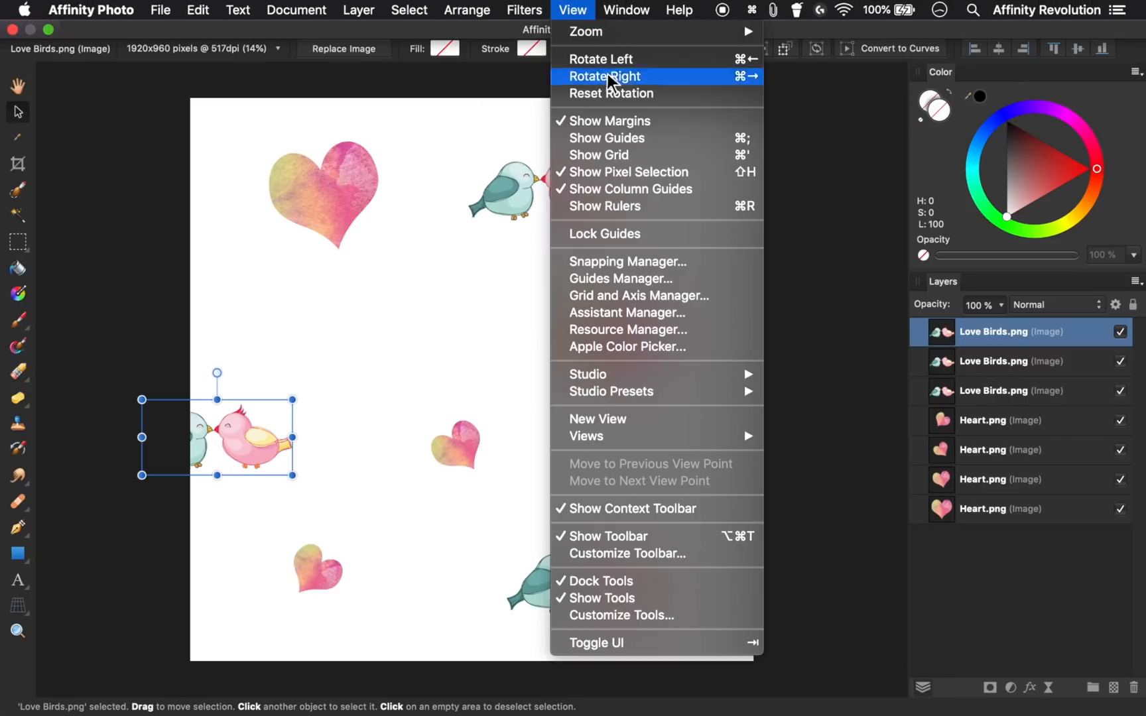
pyautogui.moveTo(587, 374)
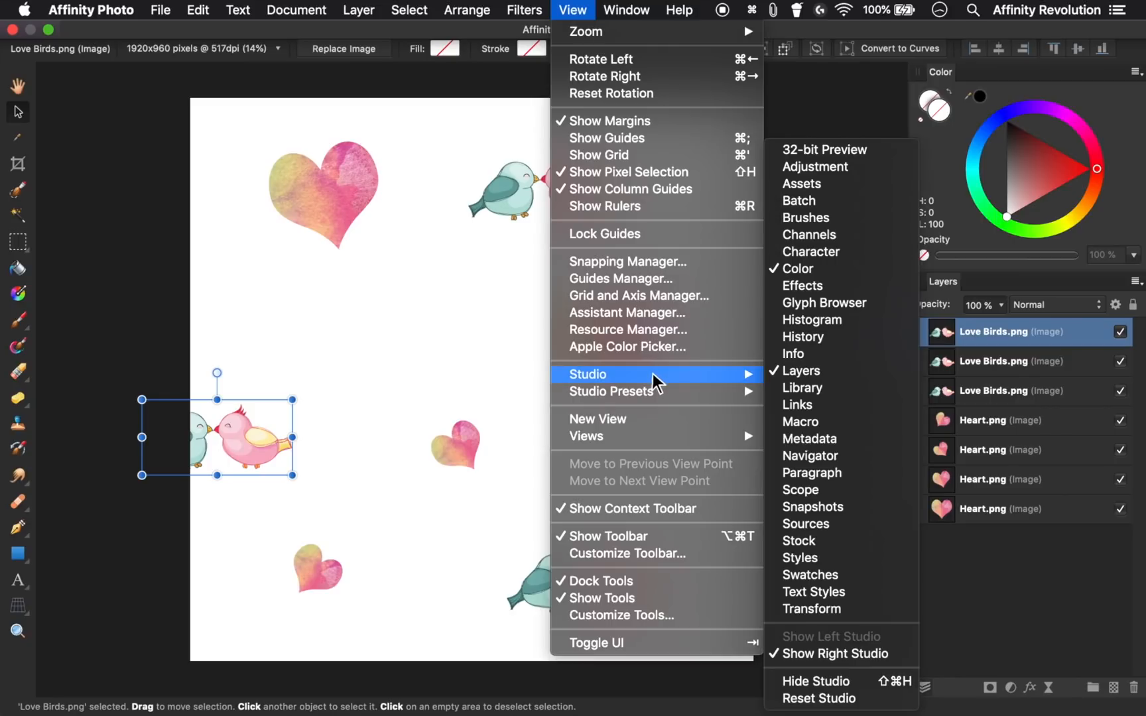
pyautogui.moveTo(812, 611)
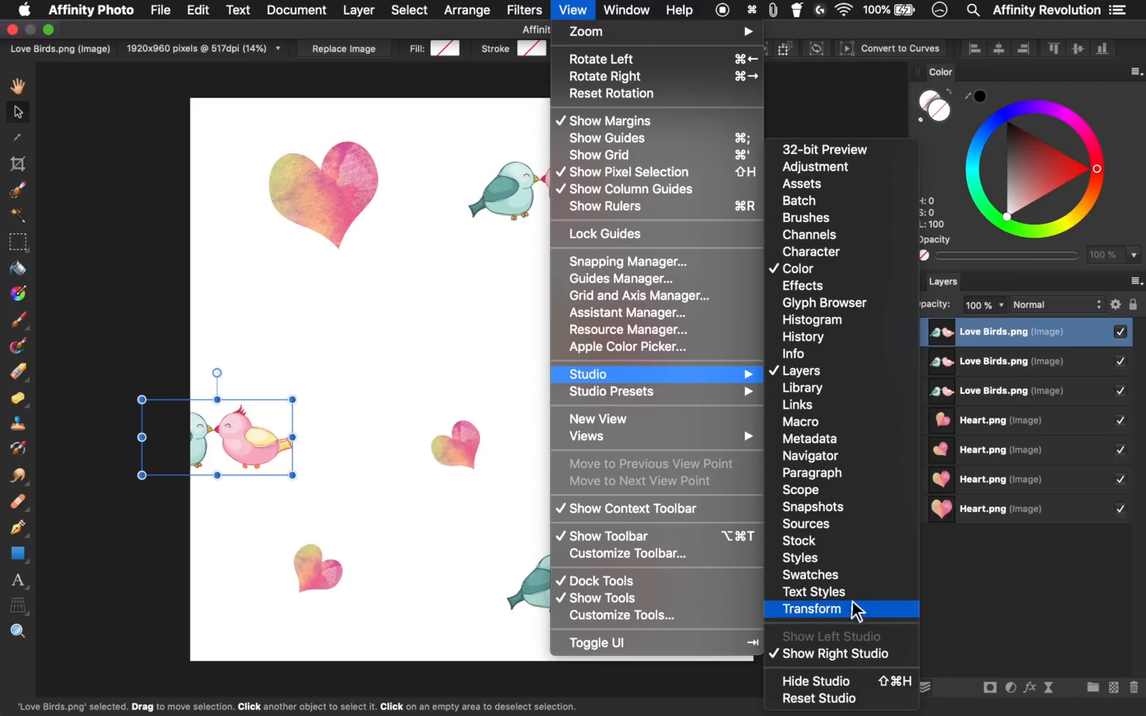
pyautogui.click(811, 608)
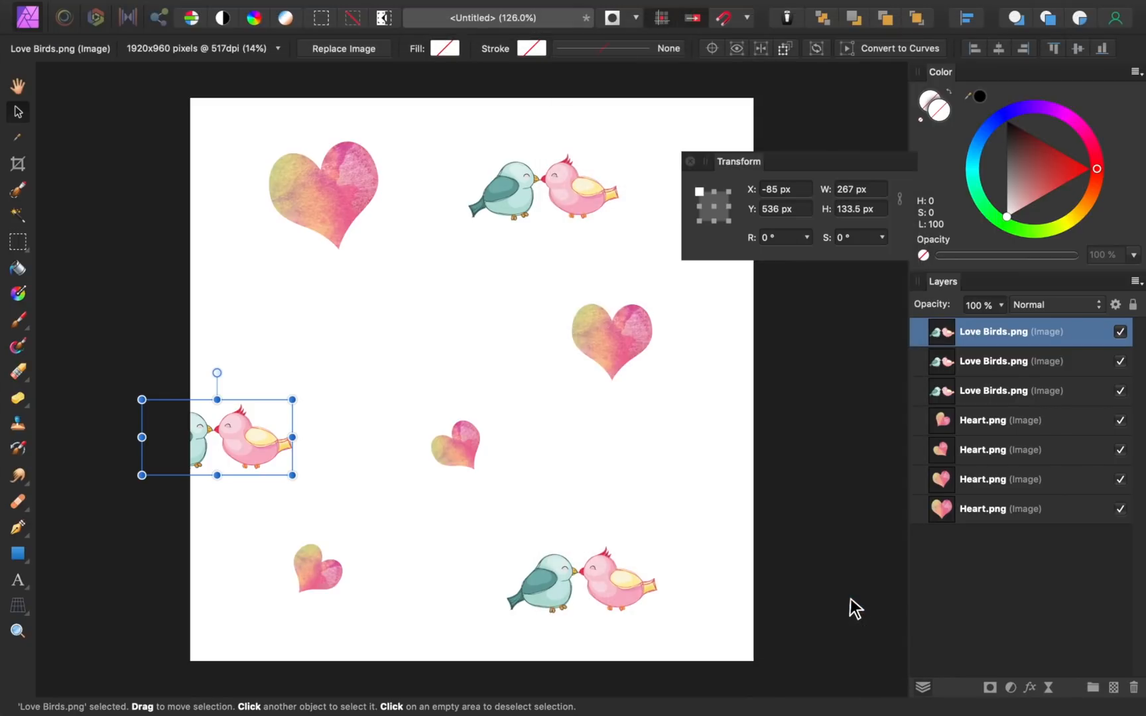
pyautogui.moveTo(742, 168)
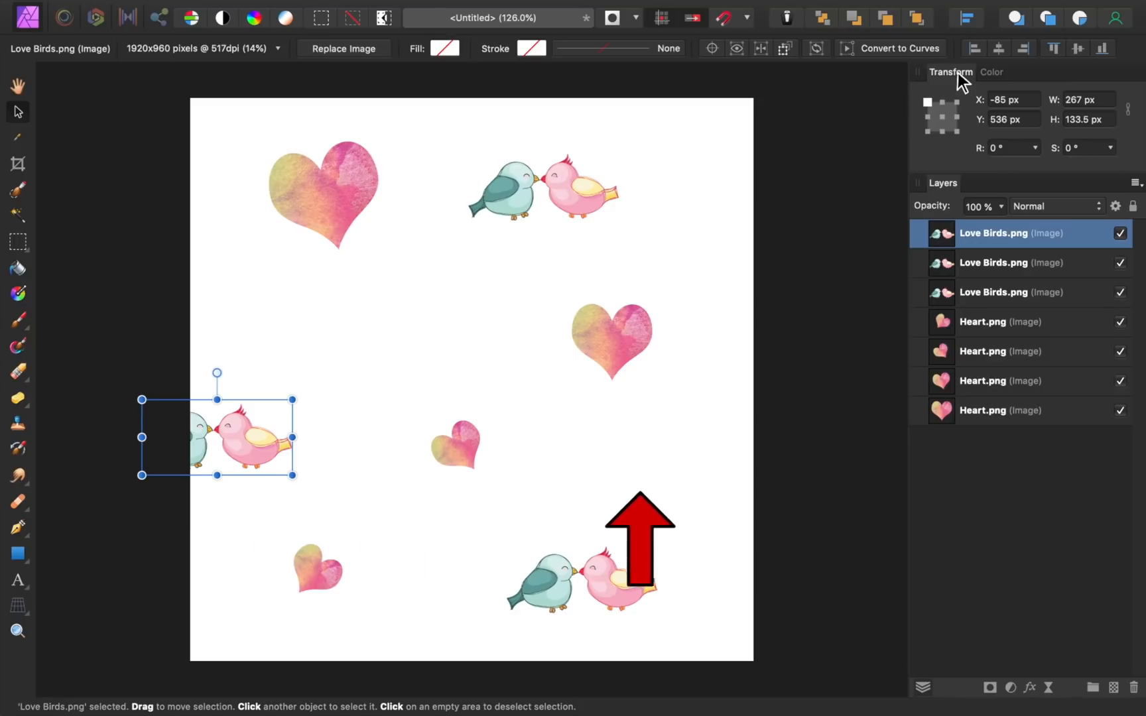
# Delete the stray selection while docking the Transform panel beside Color
pyautogui.press('Delete')
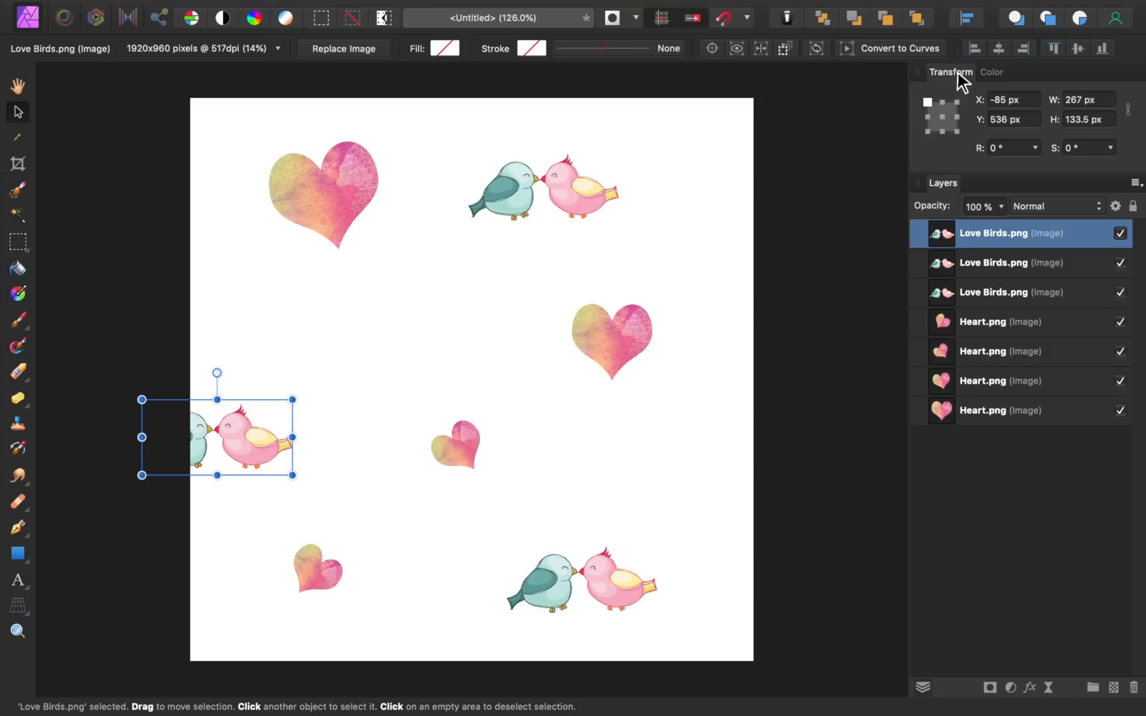
# Duplicate the love birds and offset a copy's X position by 1000 so it wraps onto the right edge
pyautogui.press('cmd+j')
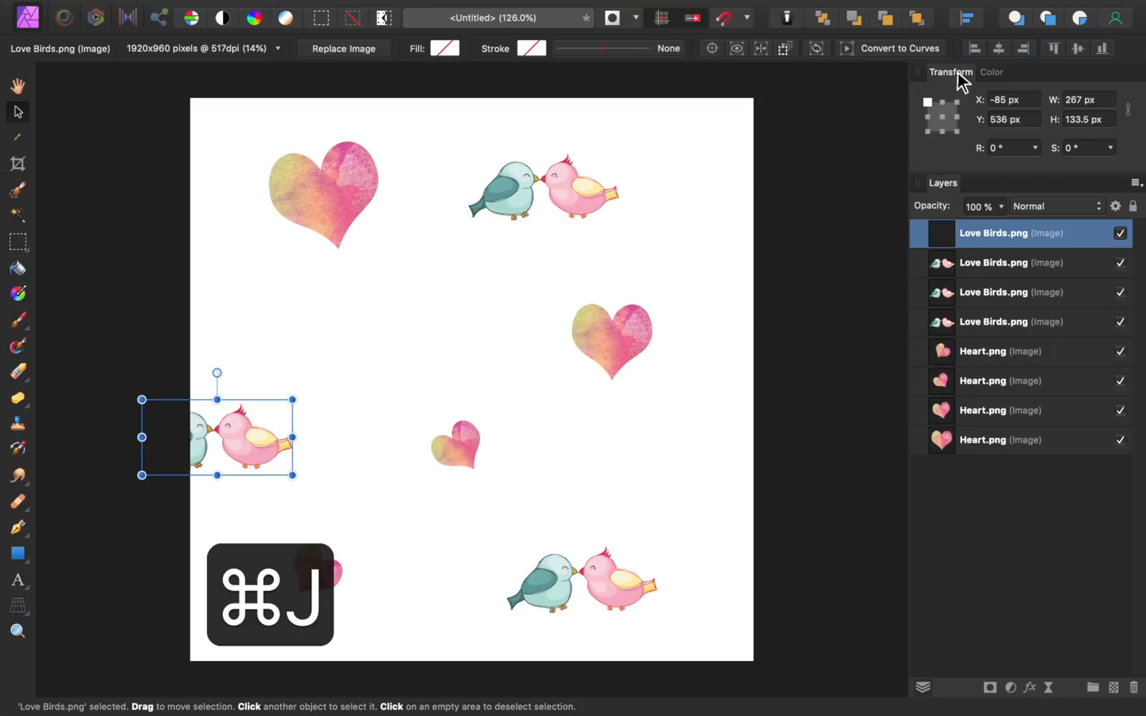
pyautogui.press('cmd+j')
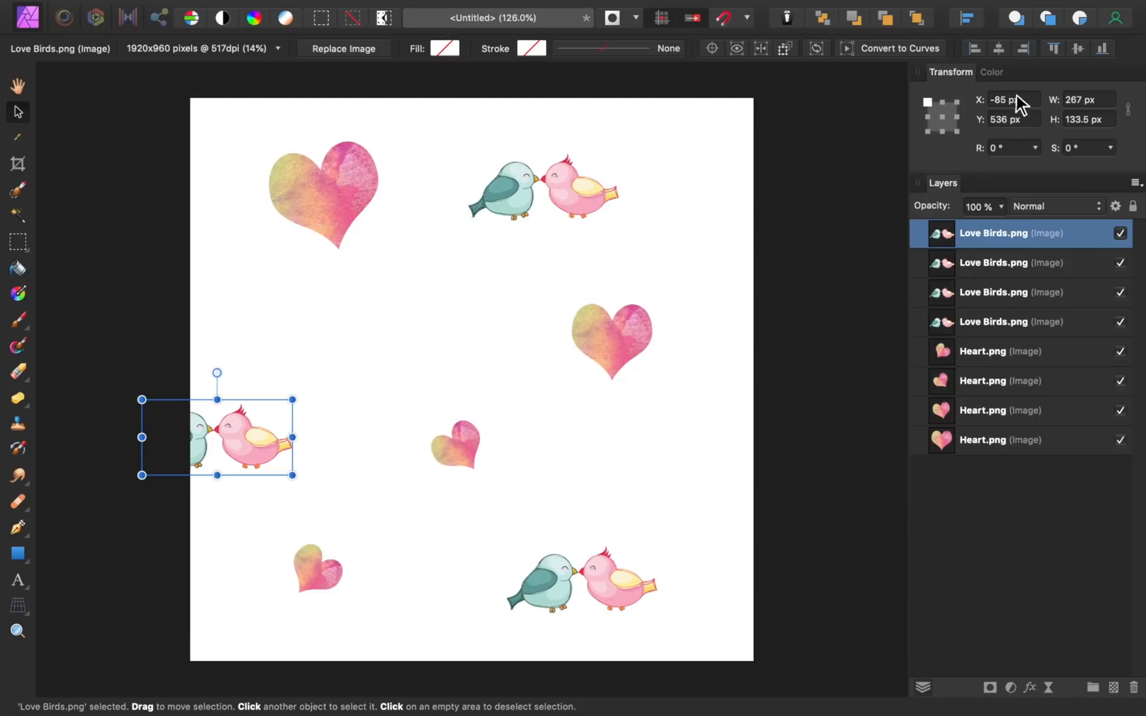
pyautogui.tripleClick(1007, 100)
pyautogui.write('+')
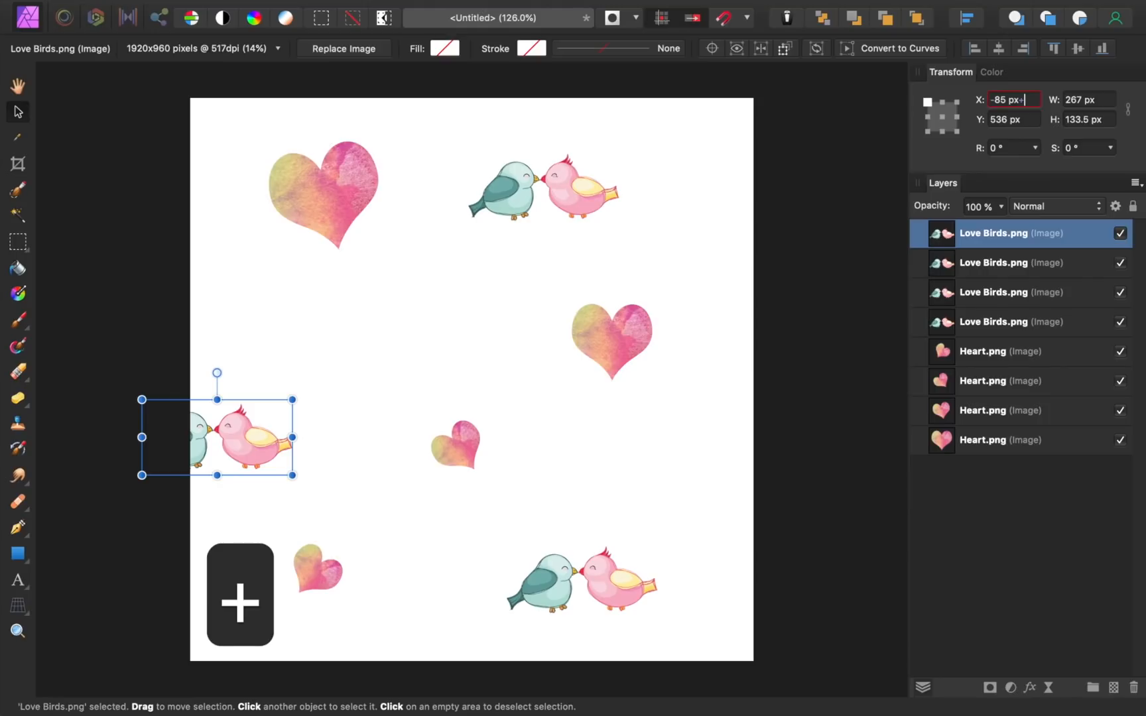
pyautogui.write('1000')
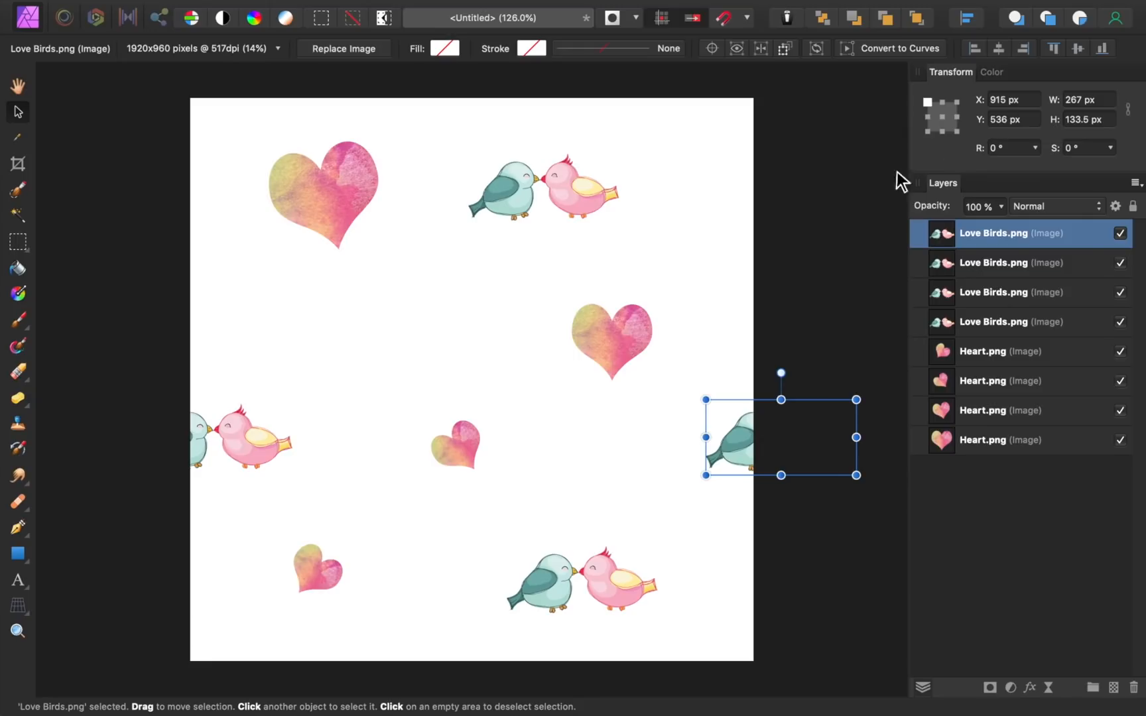
pyautogui.moveTo(319, 436)
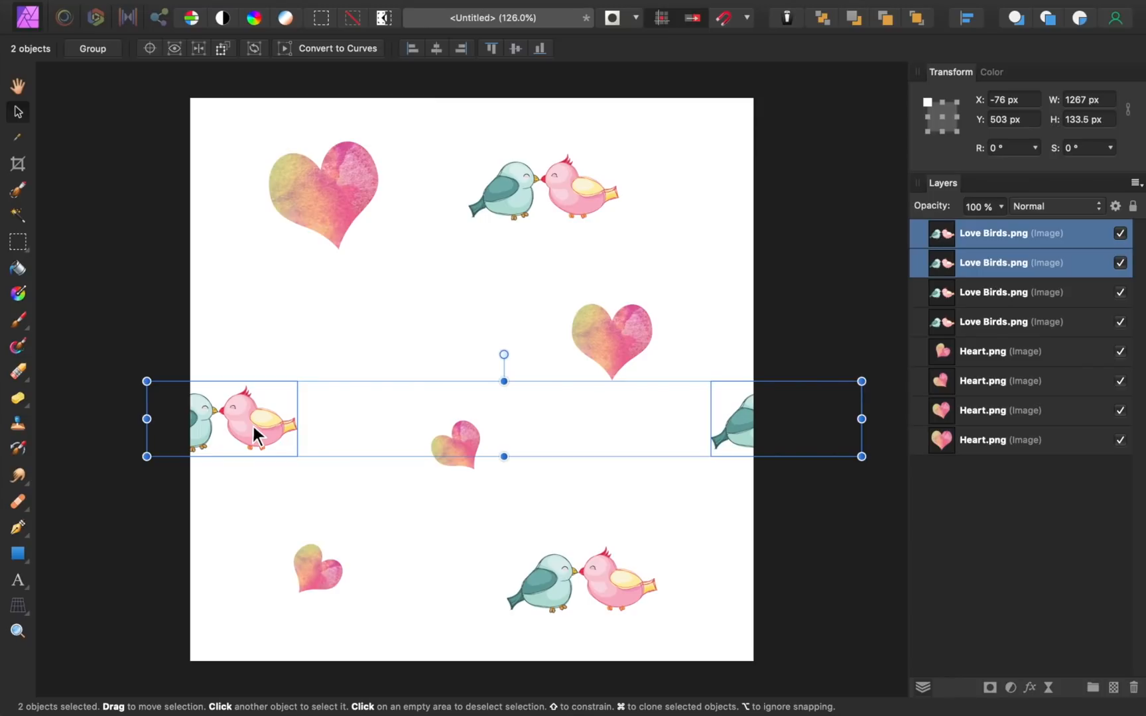
pyautogui.click(306, 146)
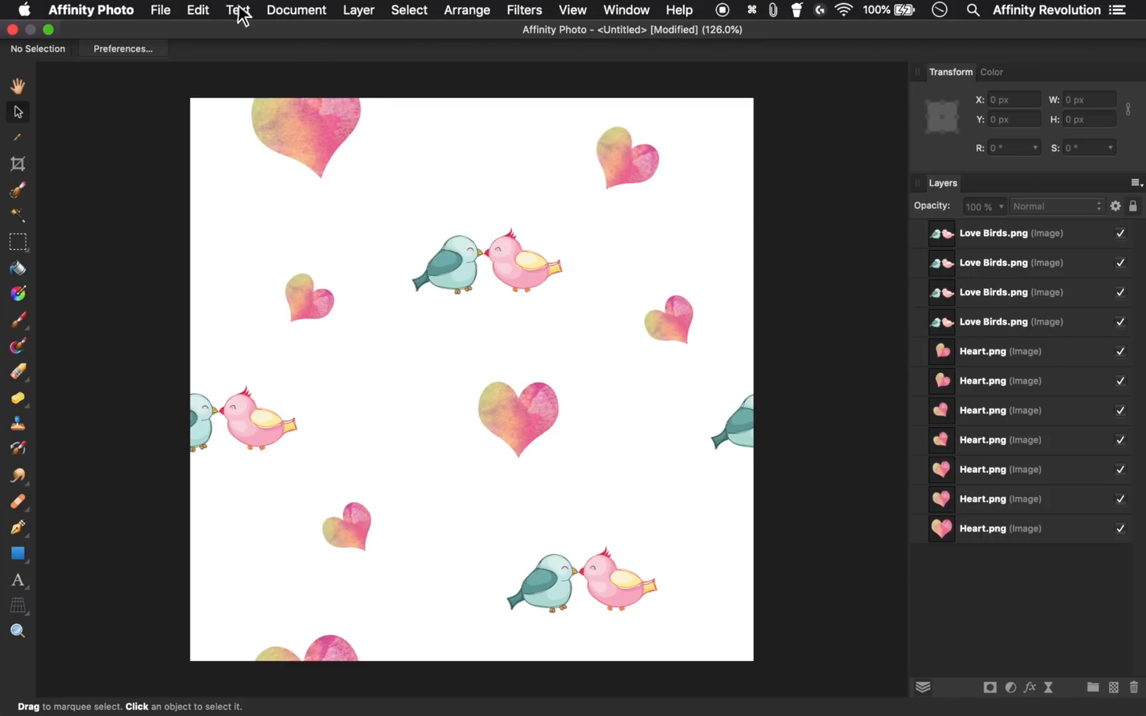
# Export the tile as a JPEG named Tile.jpg in the Exercise Images folder
pyautogui.click(161, 9)
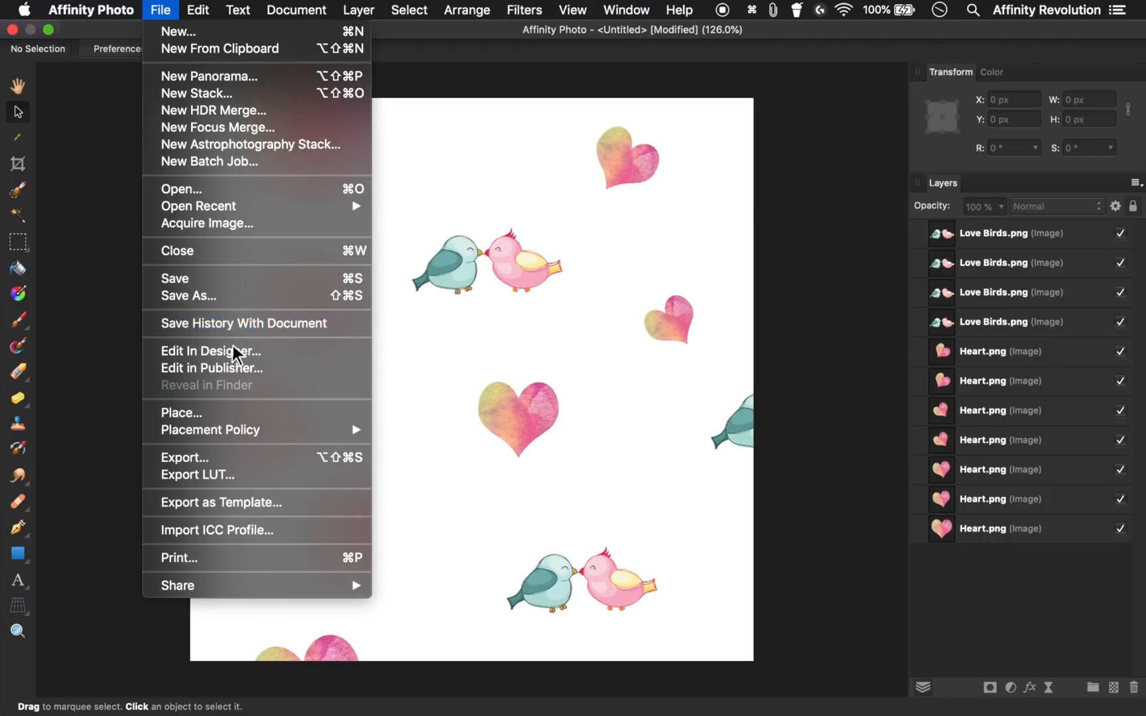
pyautogui.click(184, 456)
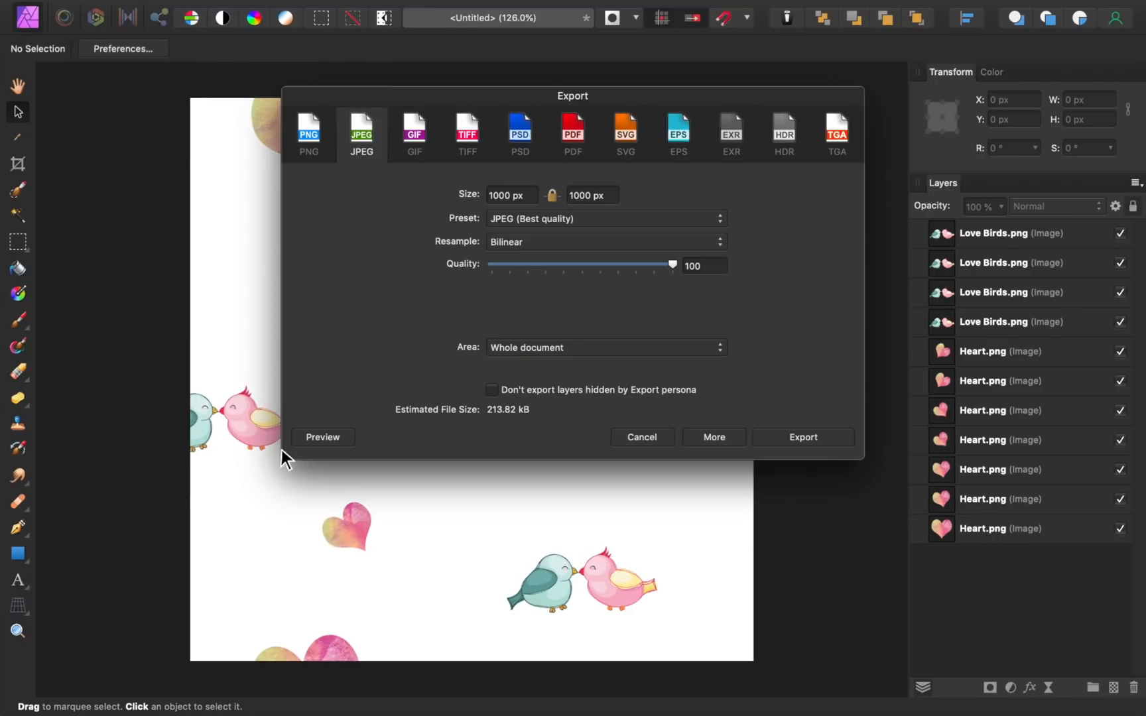
pyautogui.click(801, 438)
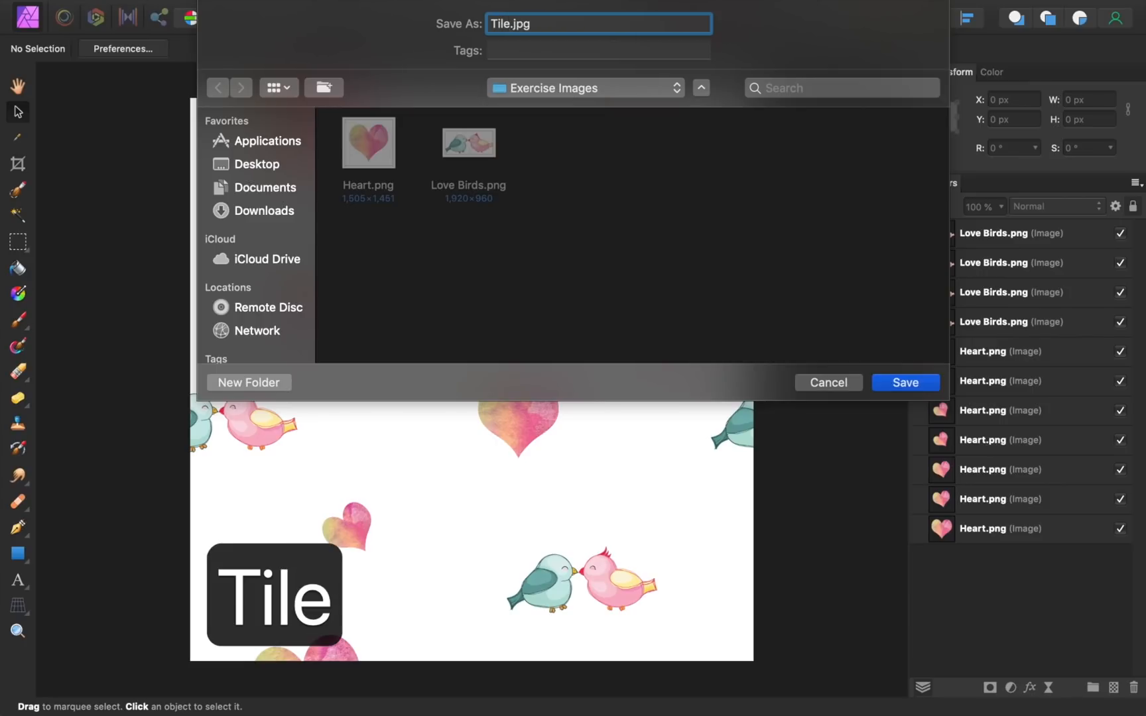
pyautogui.click(904, 382)
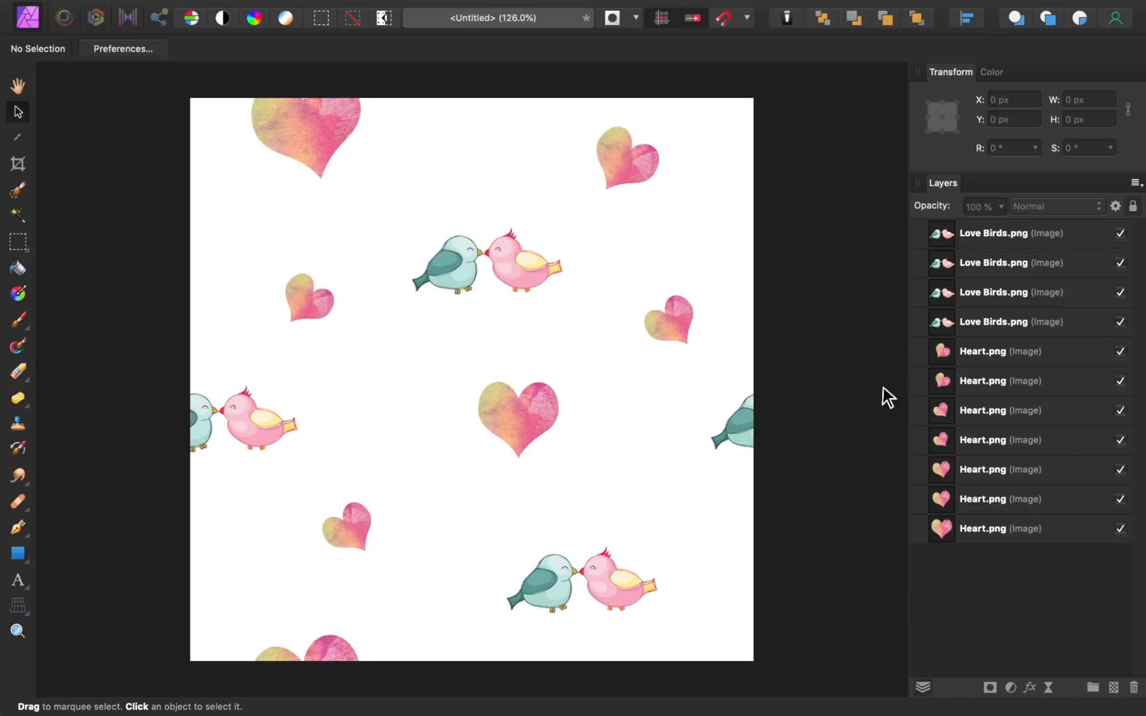
# Open Tile.jpg and make a New Pattern Layer From Selection above the background
pyautogui.press('cmd+o')
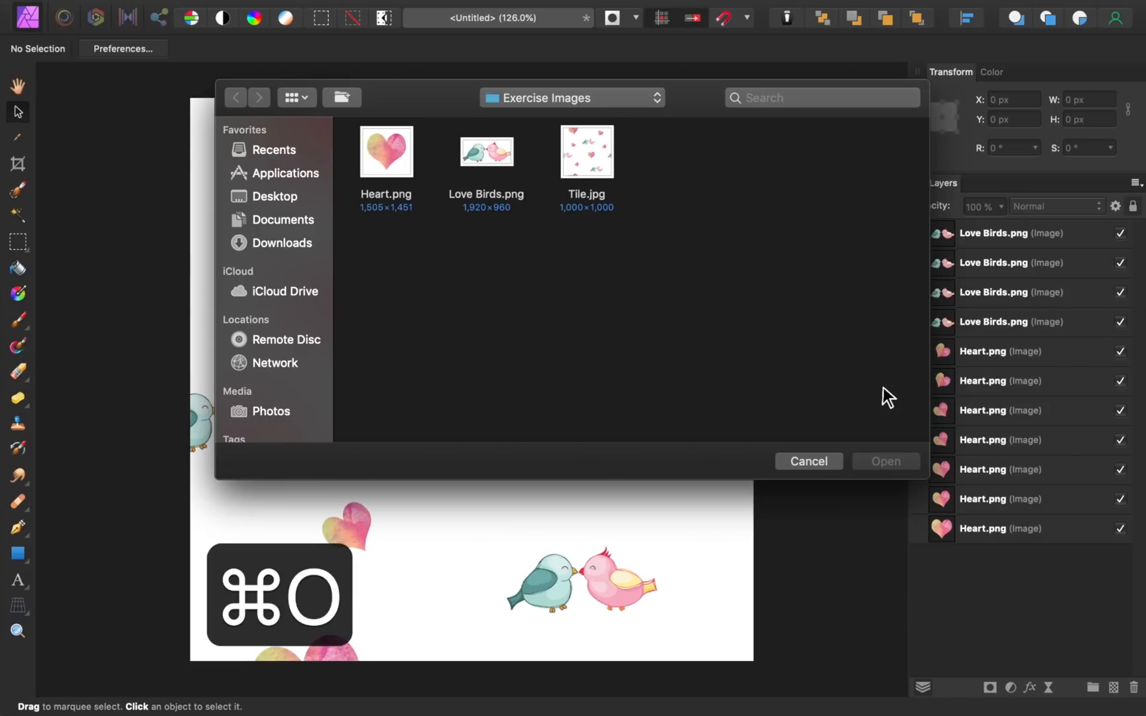
pyautogui.moveTo(863, 388)
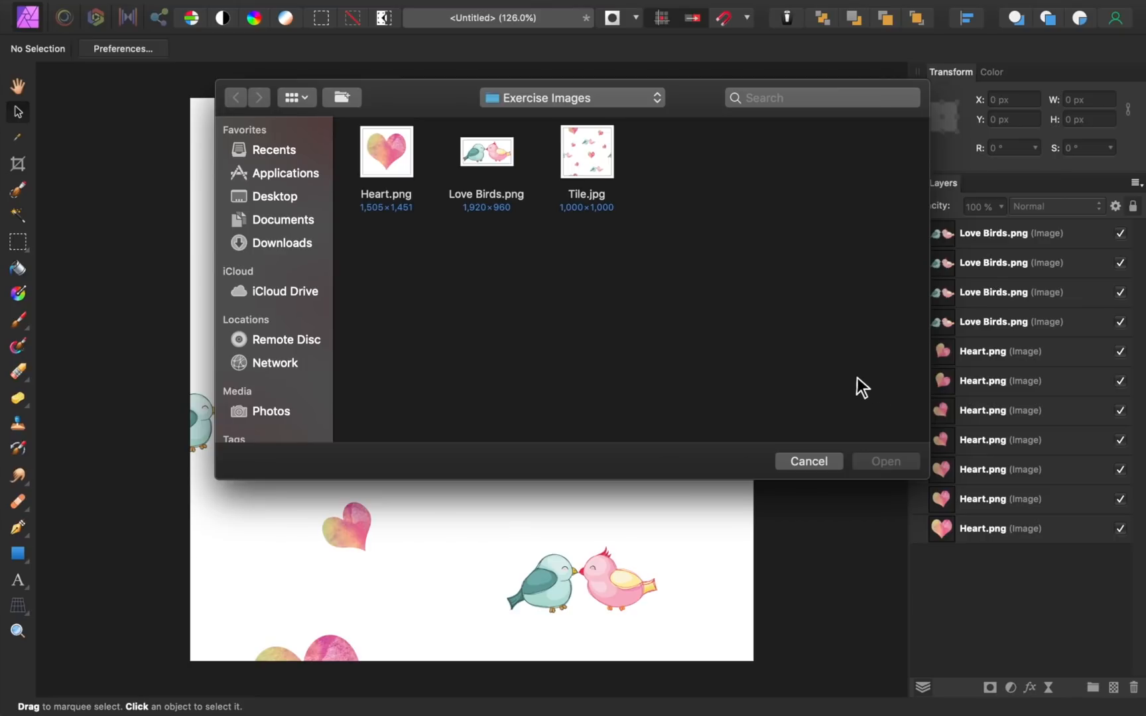
pyautogui.click(587, 151)
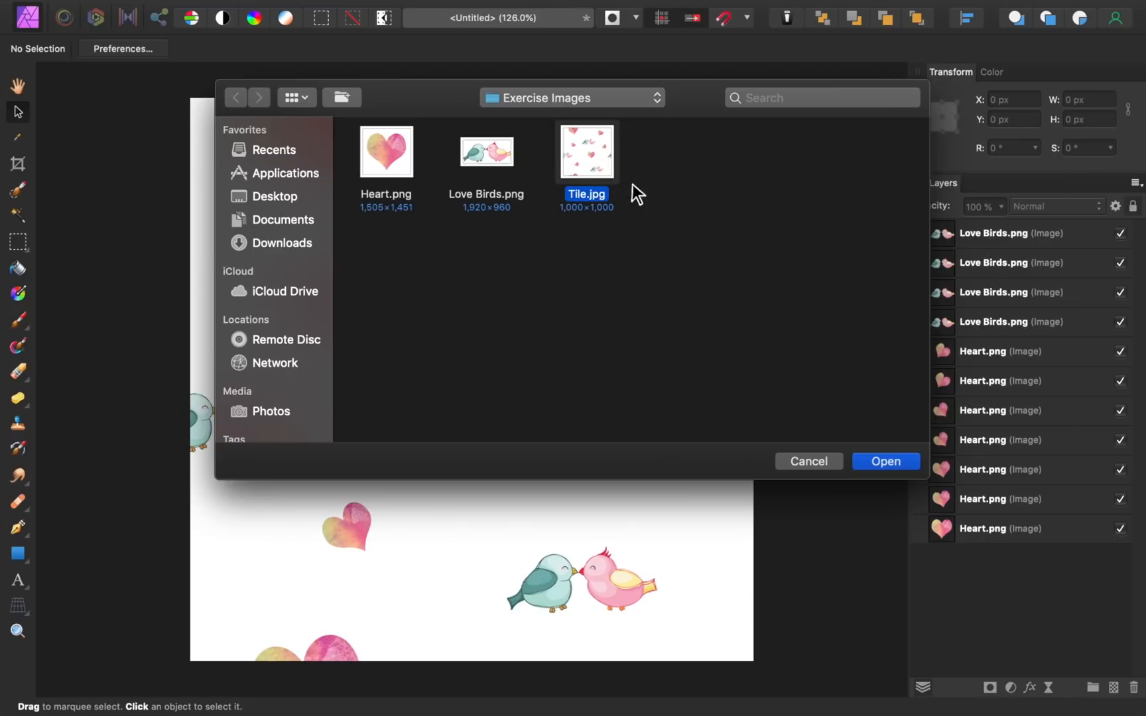
pyautogui.click(884, 461)
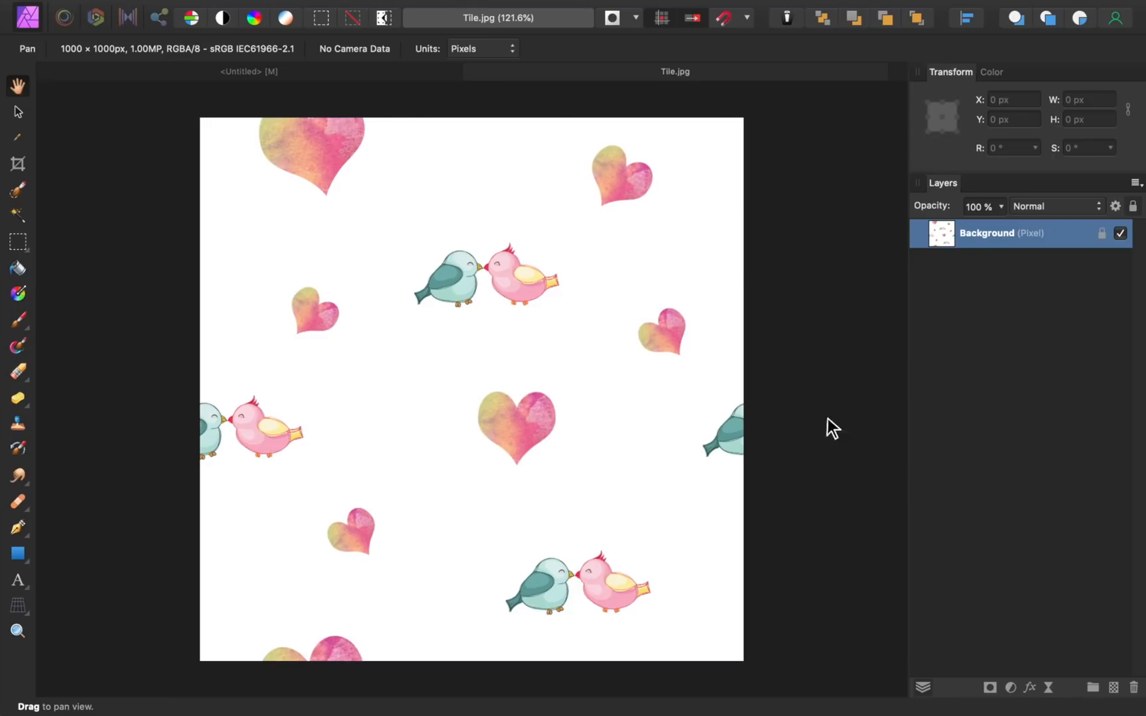
pyautogui.moveTo(646, 9)
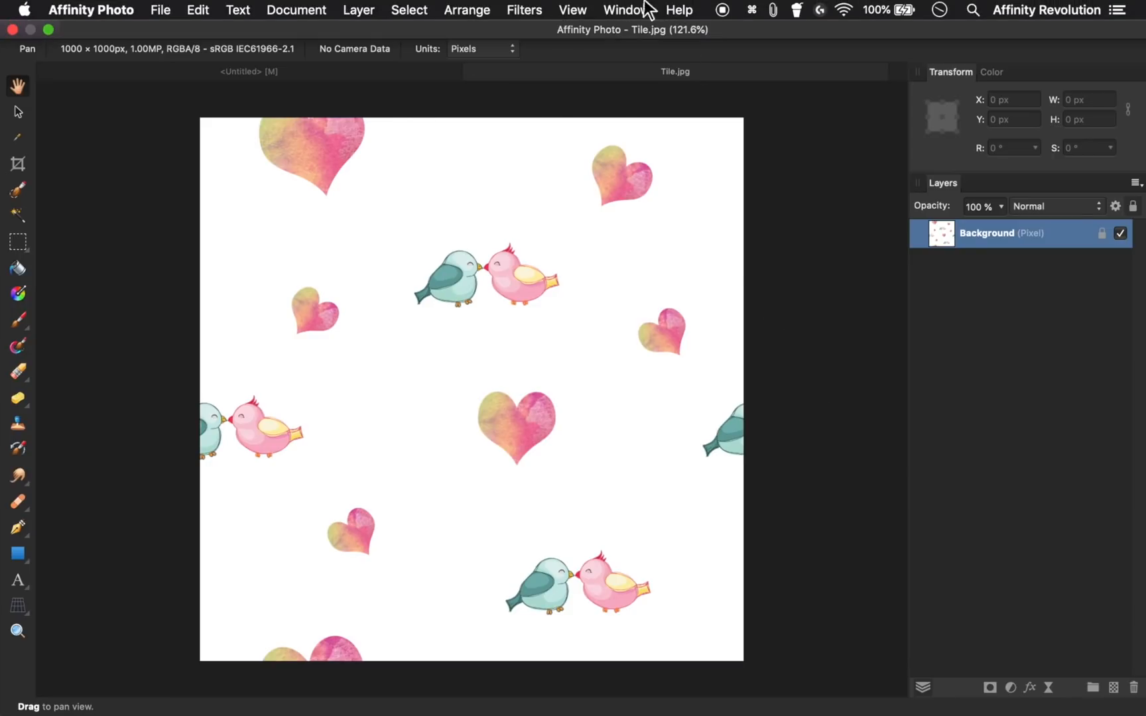
pyautogui.click(358, 10)
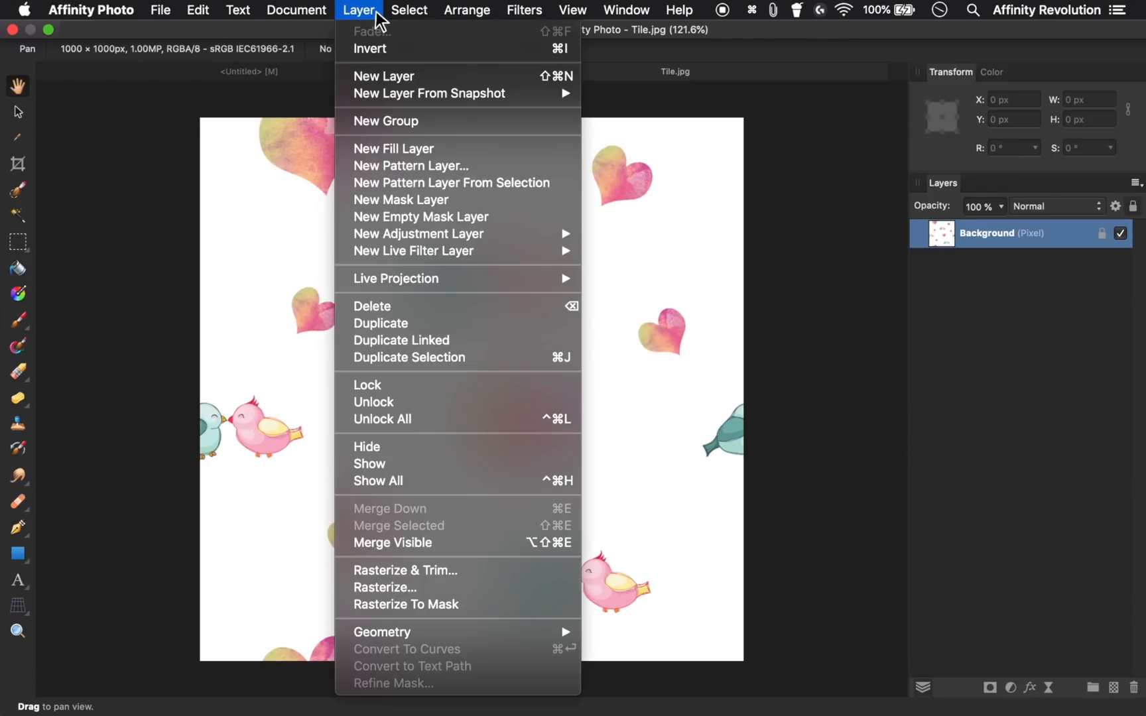
pyautogui.moveTo(454, 183)
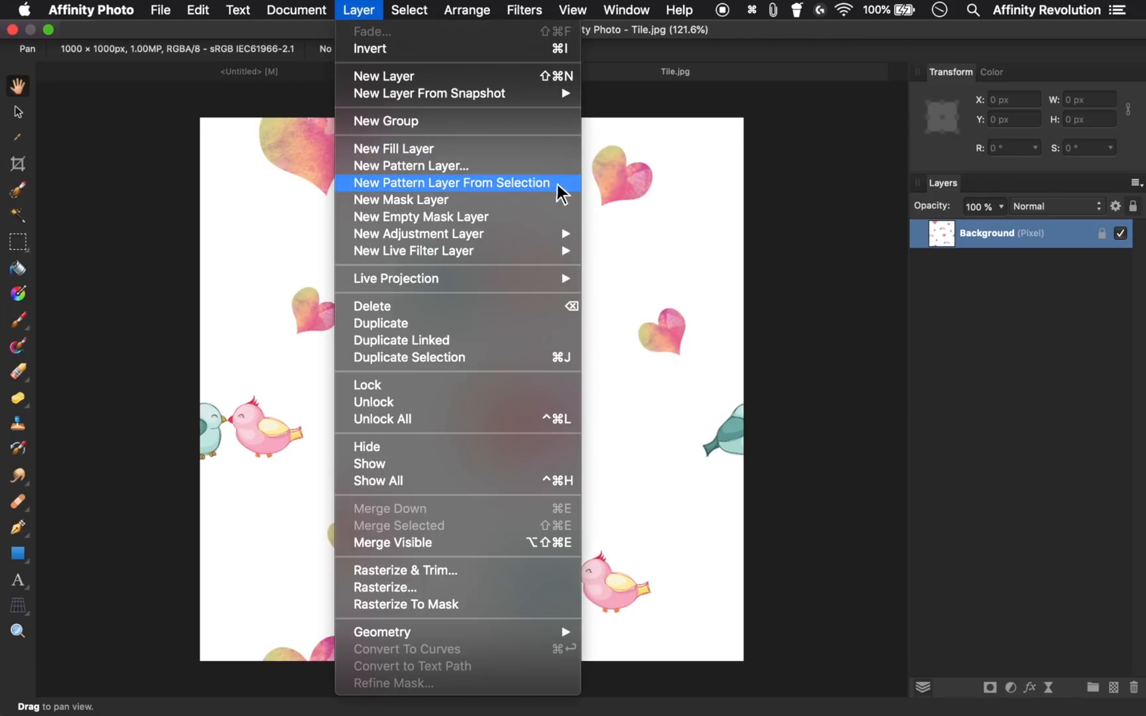
pyautogui.click(449, 183)
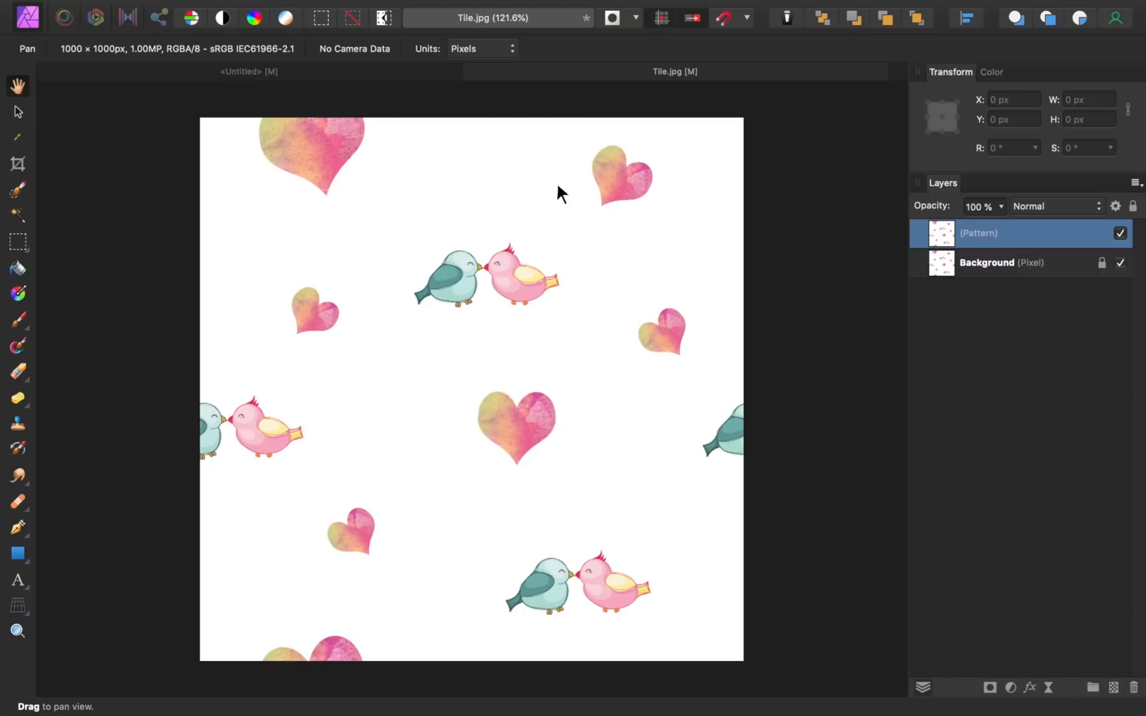
# Create a 1500 × 1000 px document and paste the pattern layer copied from Tile.jpg into it
pyautogui.press('cmd+n')
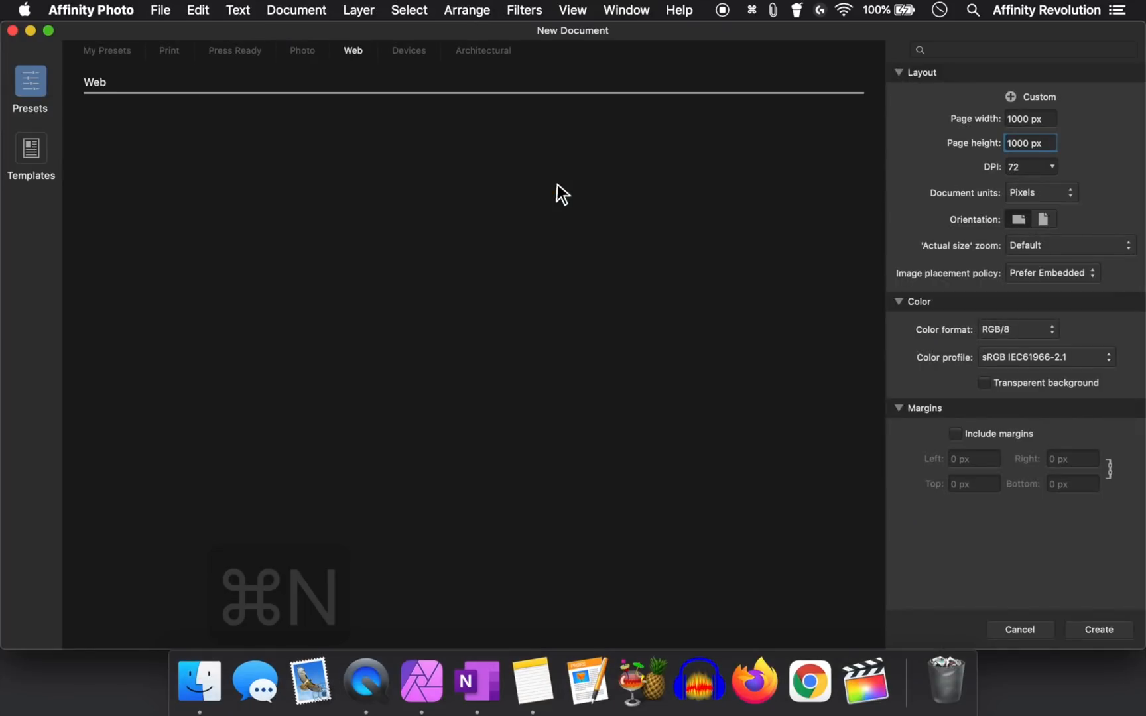
pyautogui.moveTo(876, 159)
pyautogui.write('1500')
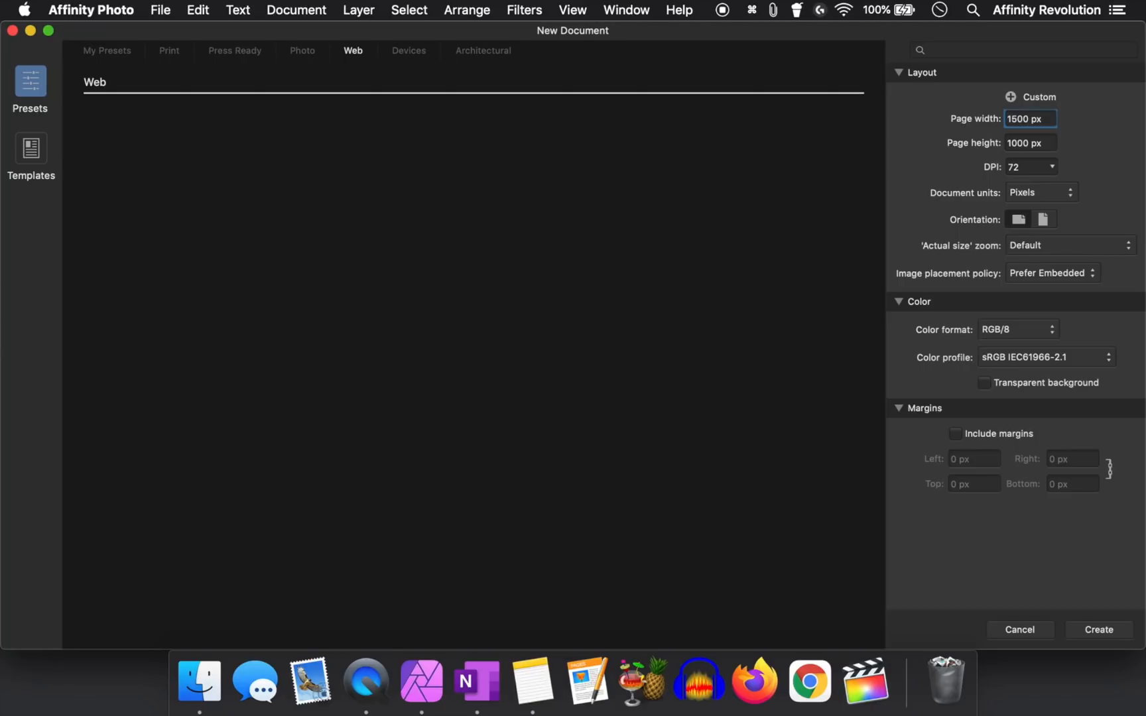
pyautogui.click(1097, 628)
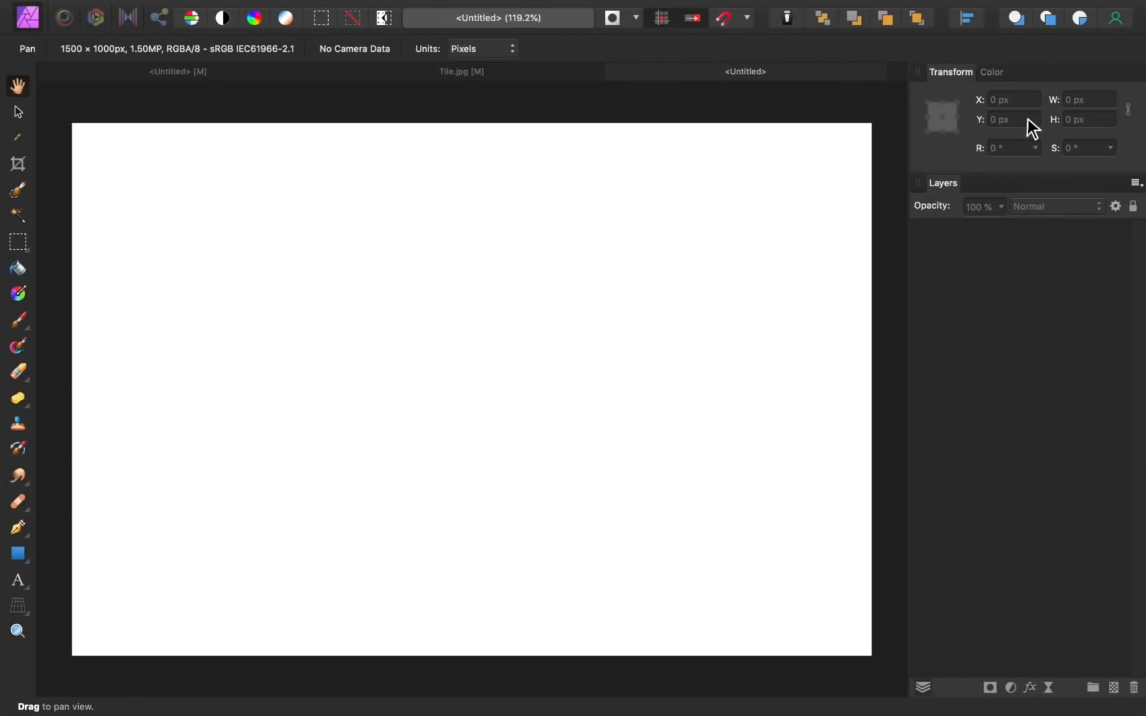
pyautogui.moveTo(679, 109)
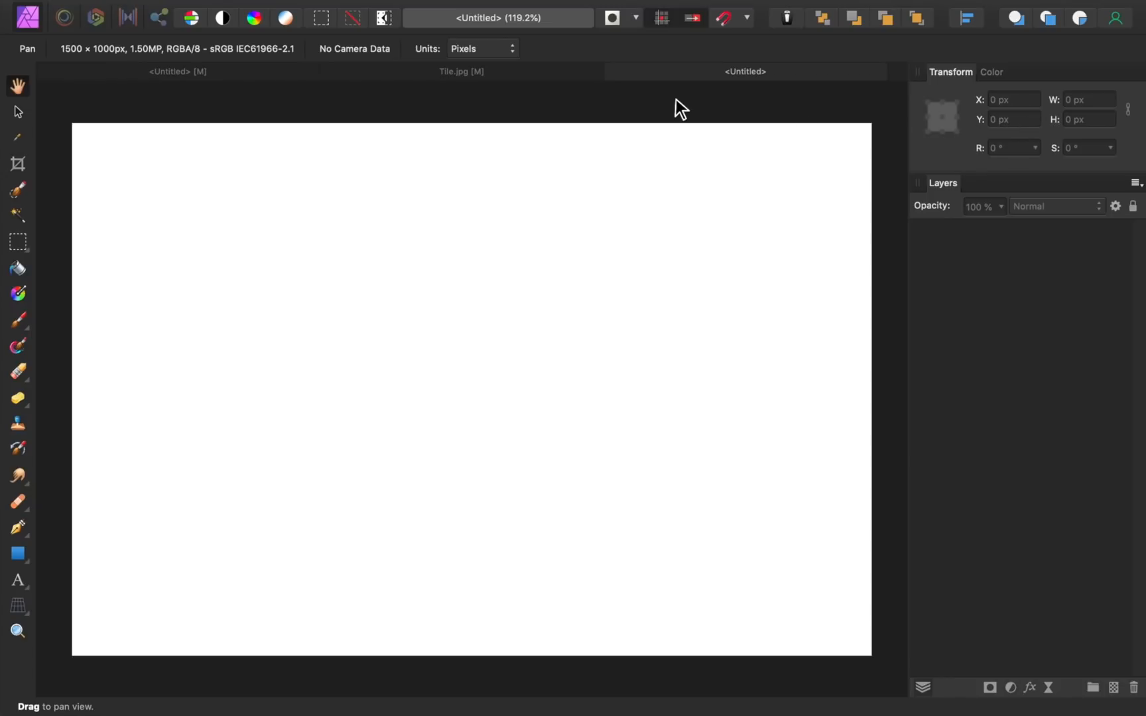
pyautogui.click(462, 70)
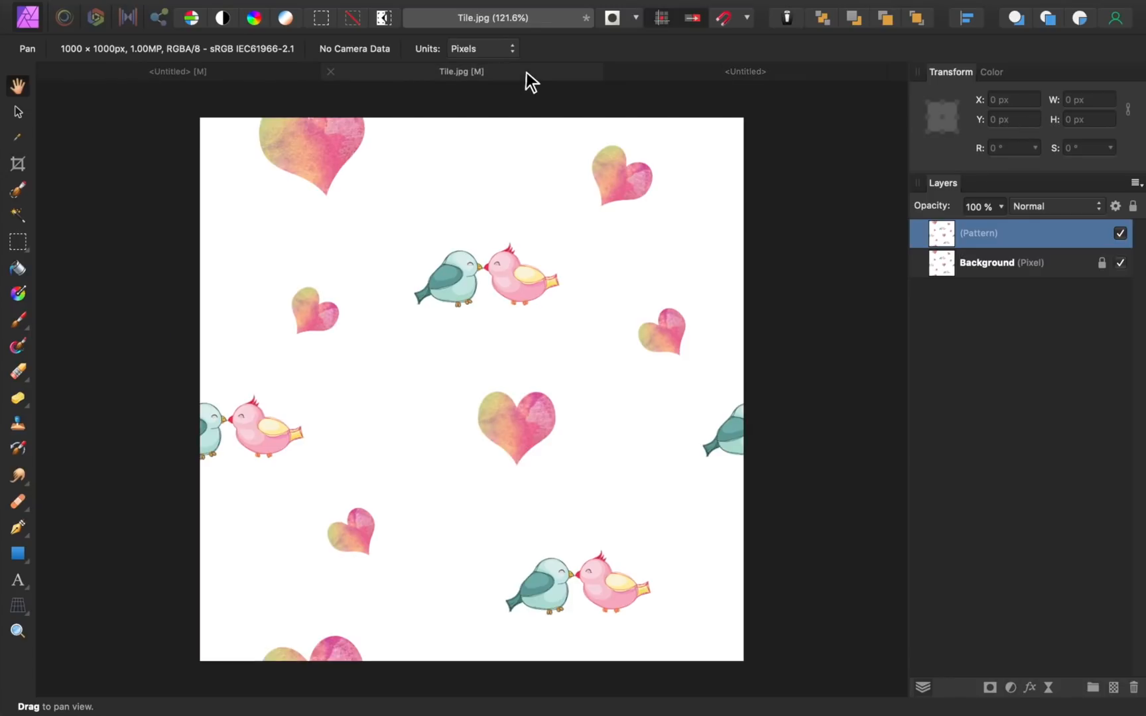
pyautogui.press('cmd+c')
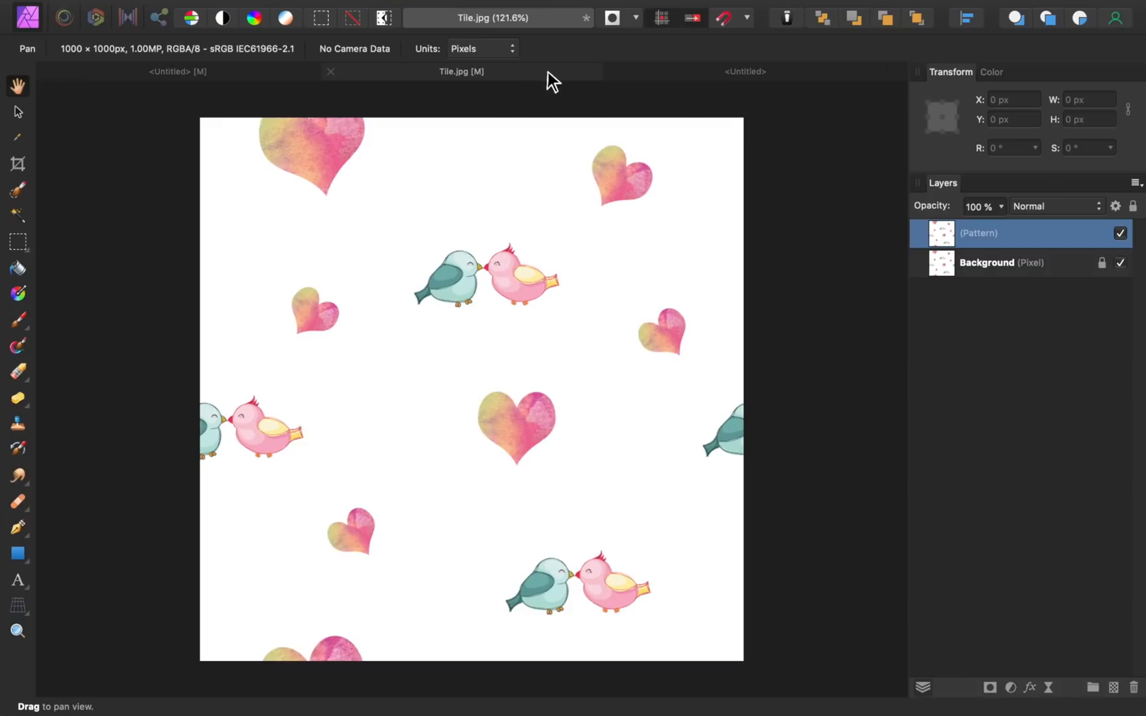
pyautogui.click(744, 70)
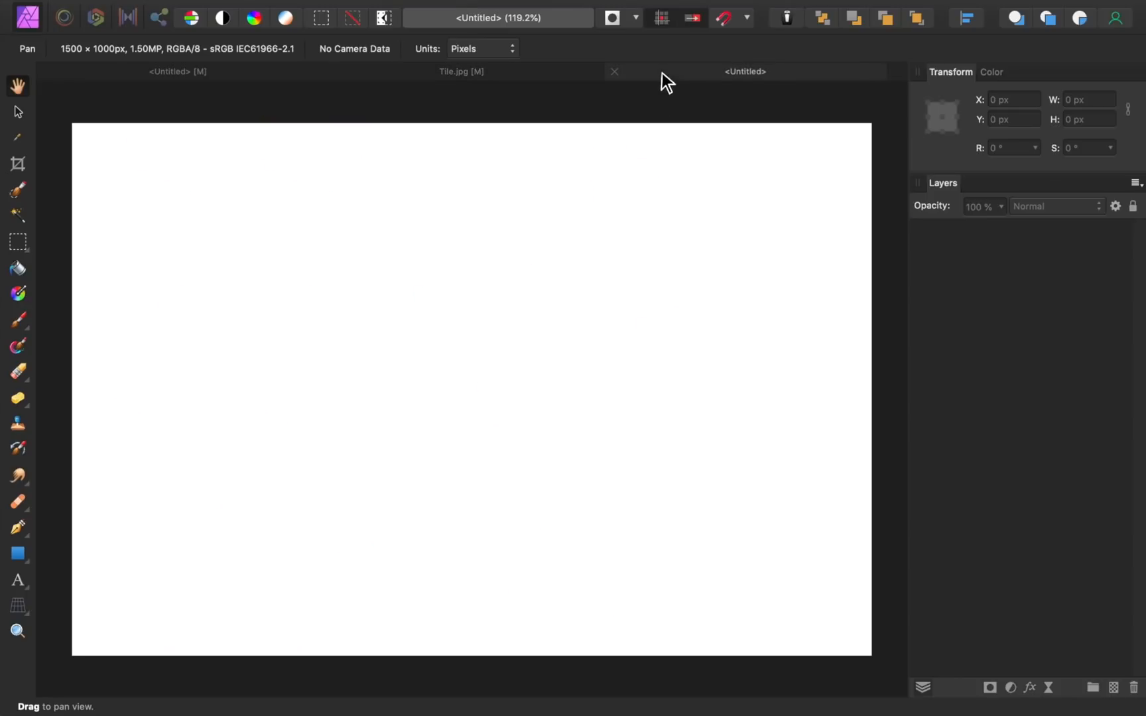
pyautogui.press('cmd+v')
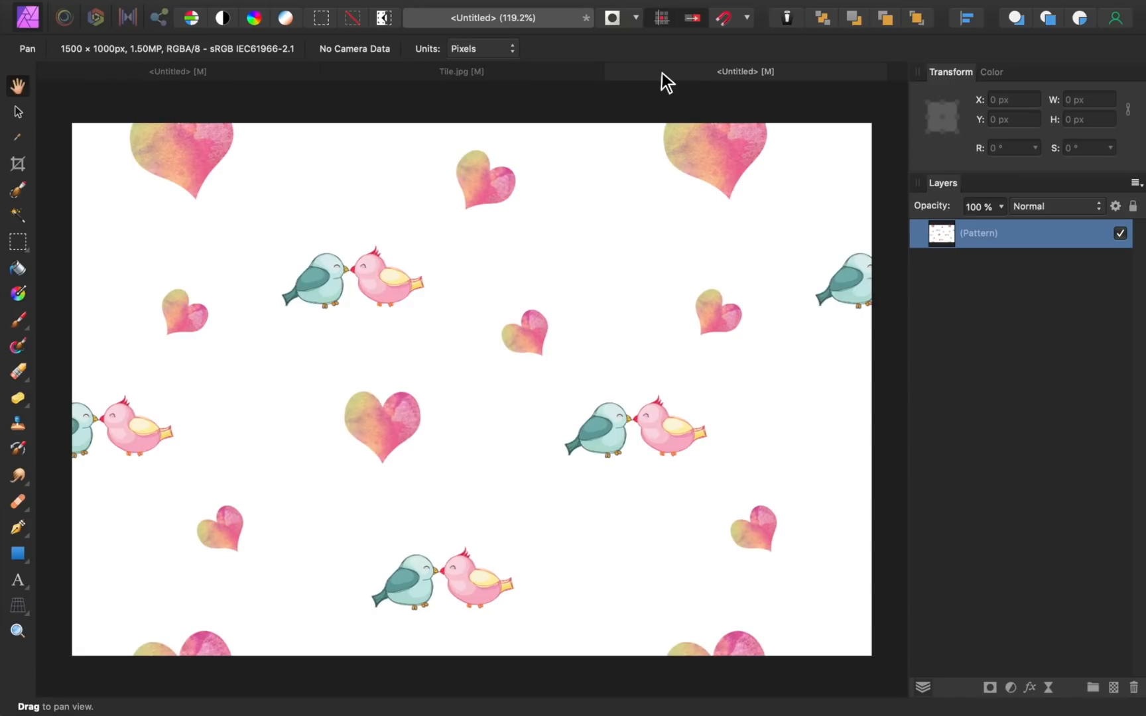
pyautogui.moveTo(321, 131)
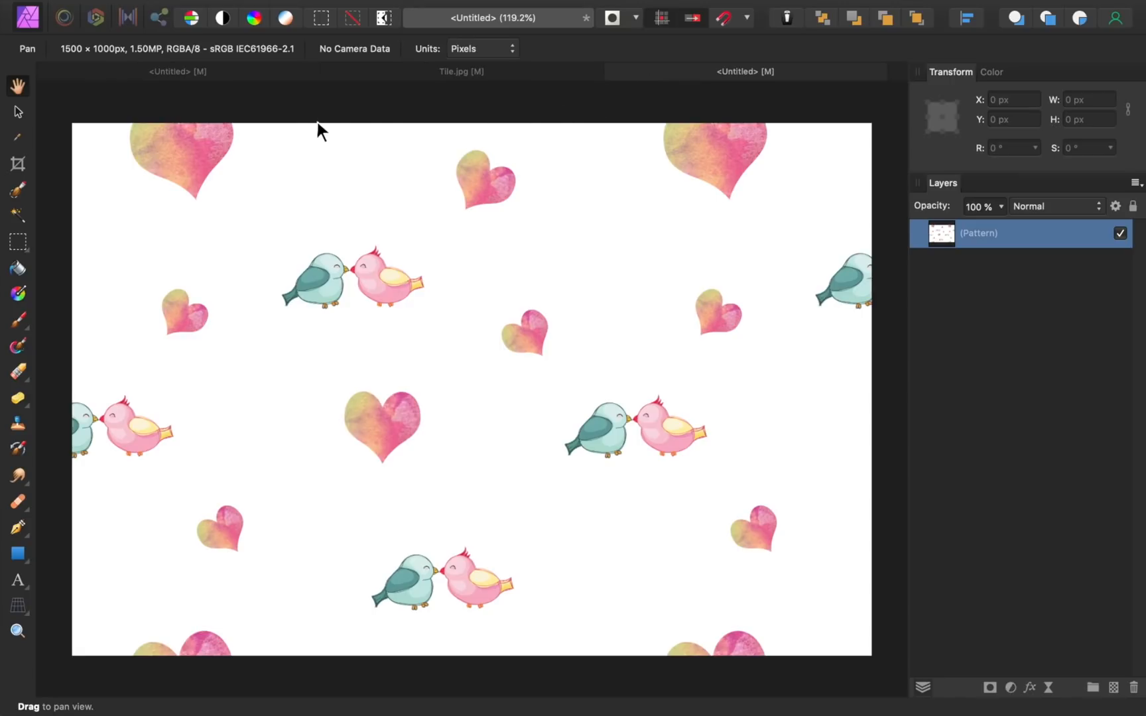
# Select the pattern layer with the Move Tool to scale it to 623 px and rotate 13°
pyautogui.click(18, 111)
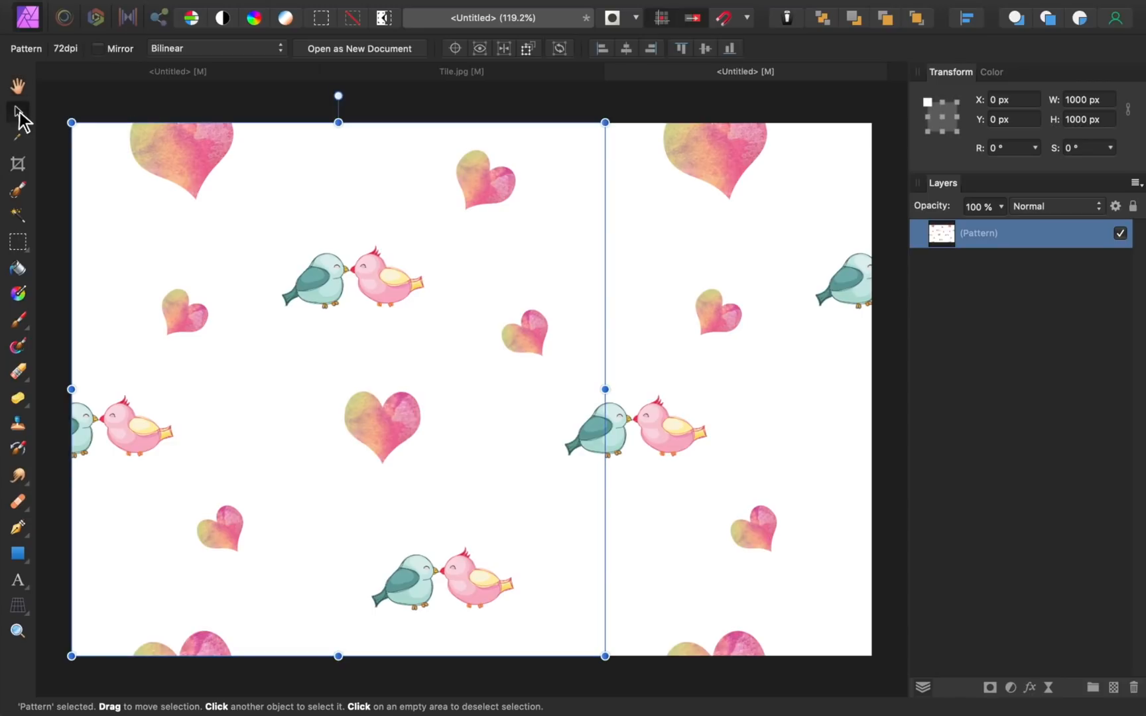
pyautogui.moveTo(469, 155)
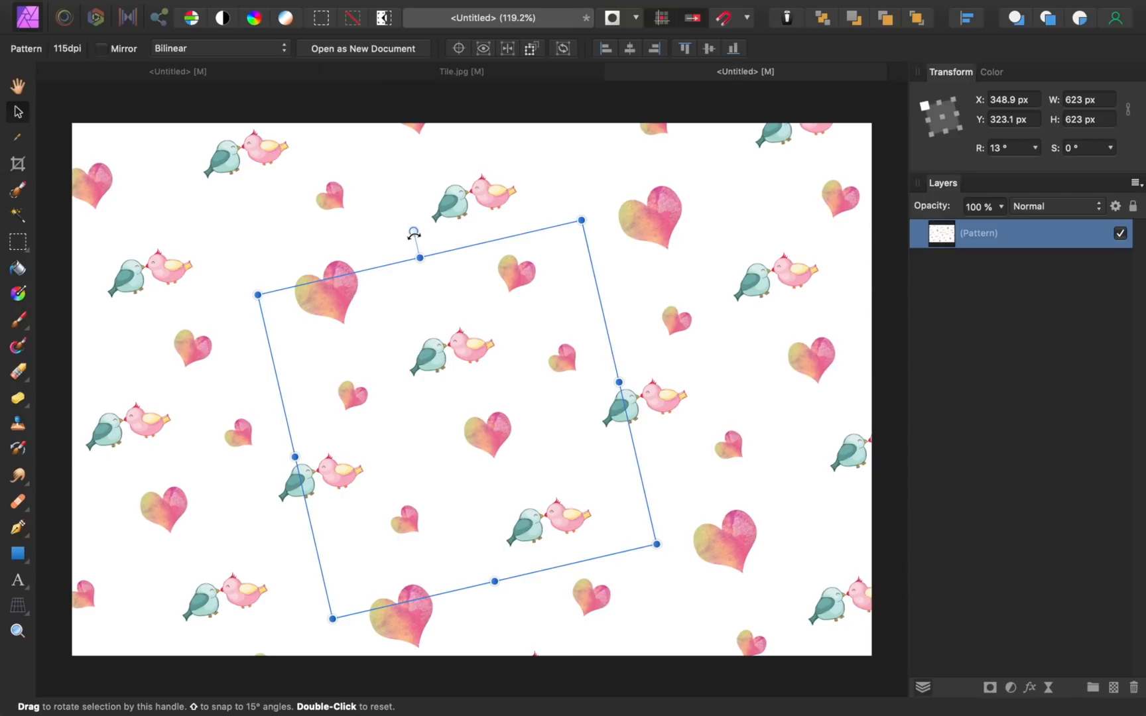
pyautogui.moveTo(413, 232)
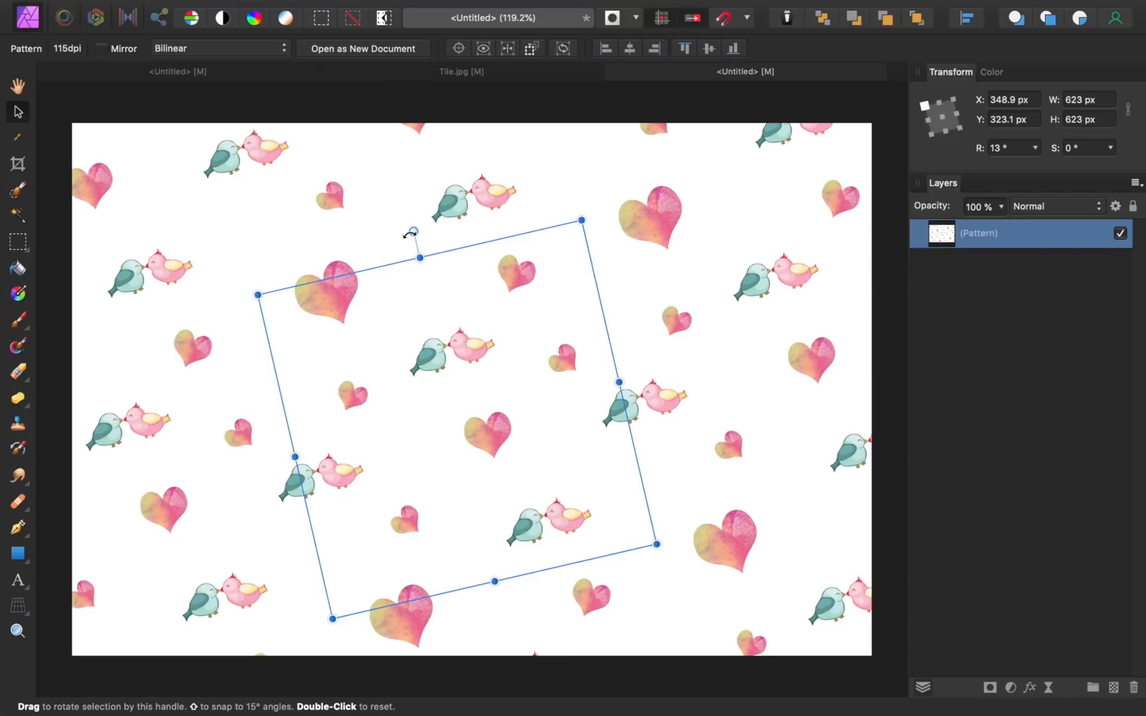